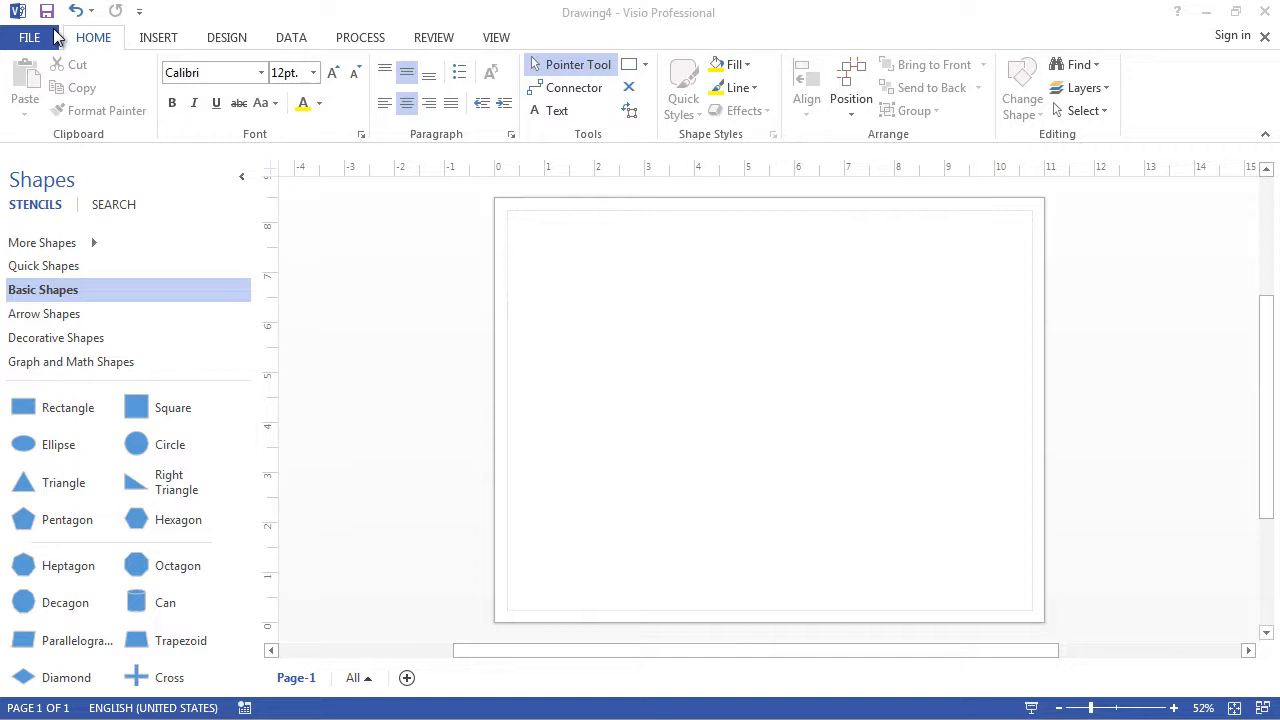
{"action": "mouse_move", "coordinate": [113, 42]}
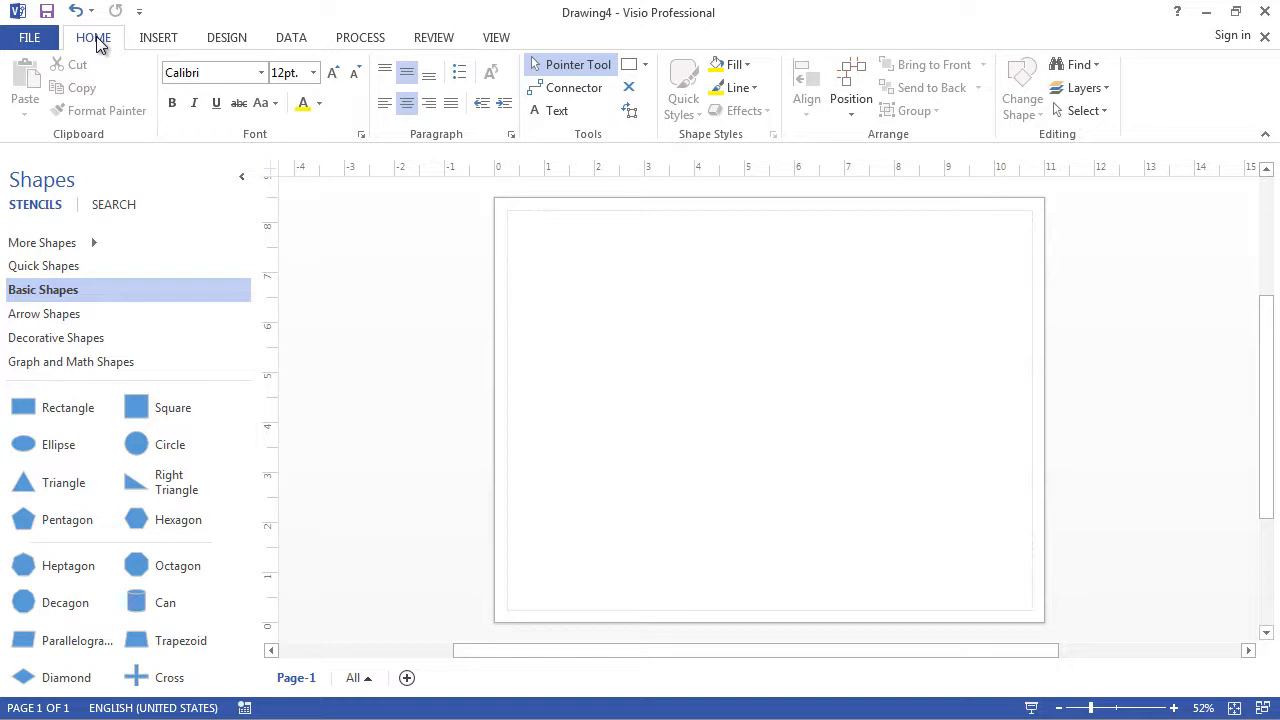
Step: Browse the Insert, Design, Data and Process ribbon tabs, then return to Home
{"action": "left_click", "coordinate": [158, 37]}
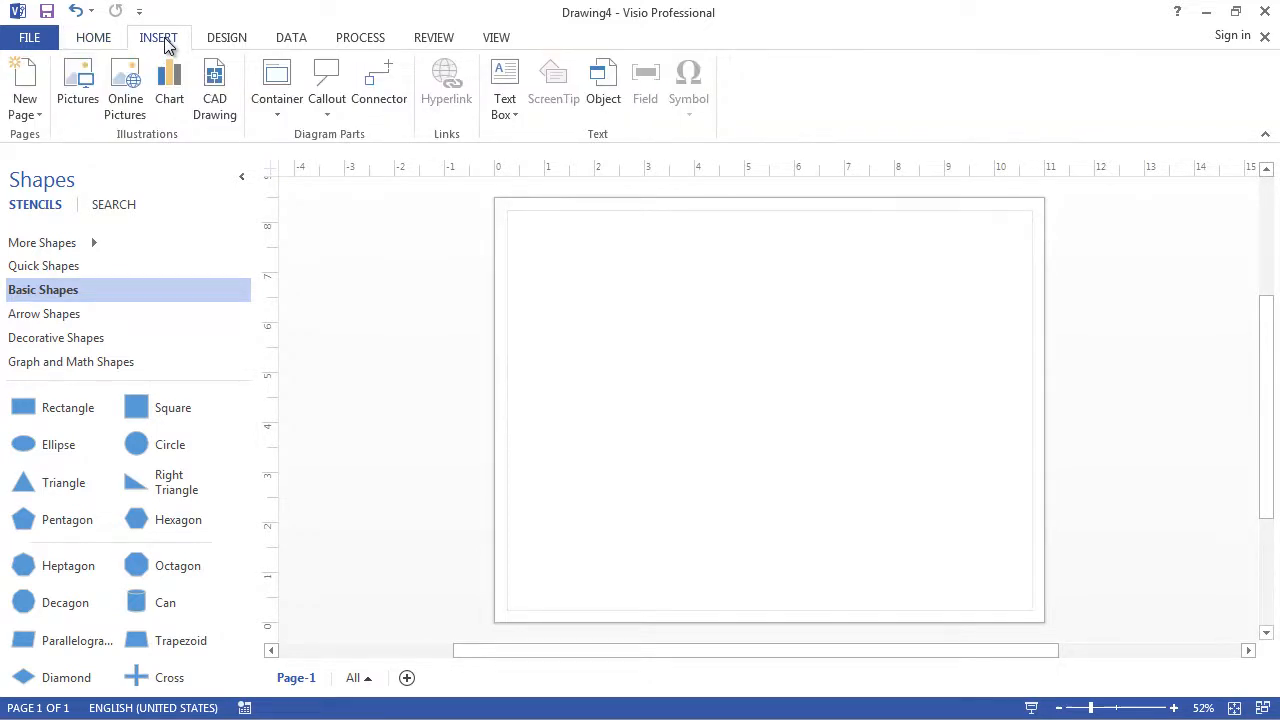
{"action": "left_click", "coordinate": [226, 37]}
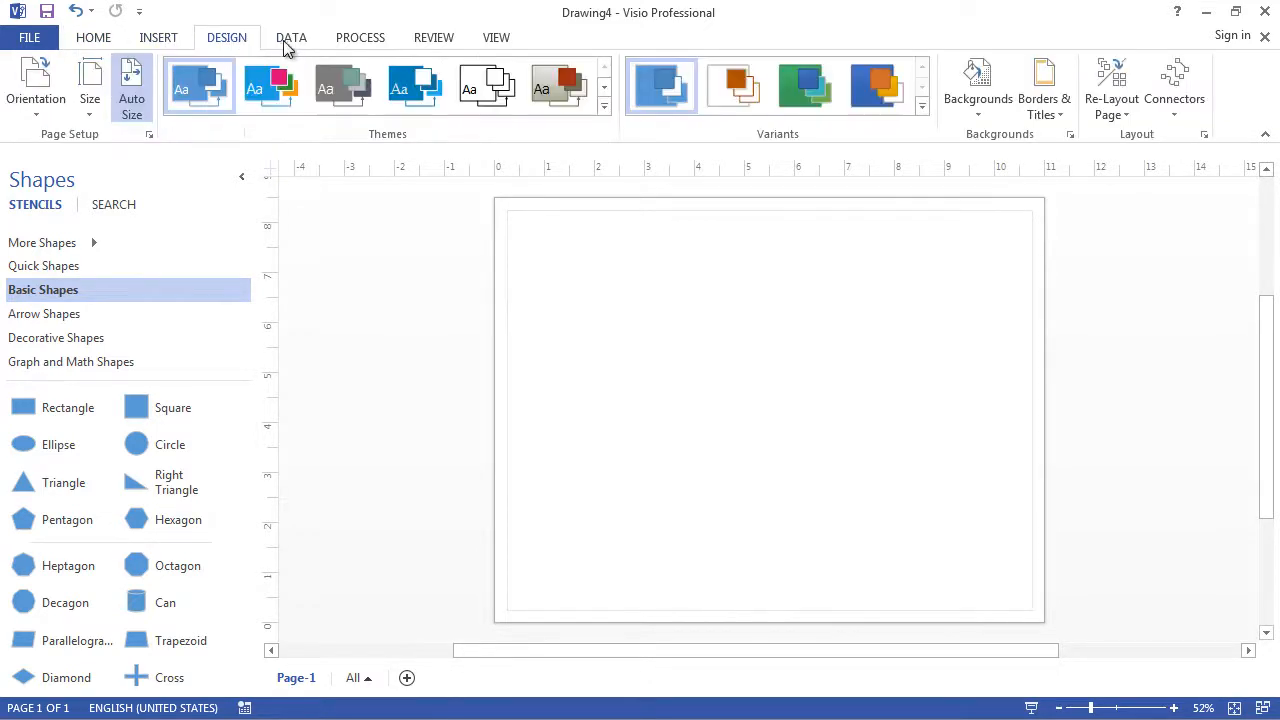
{"action": "left_click", "coordinate": [291, 37]}
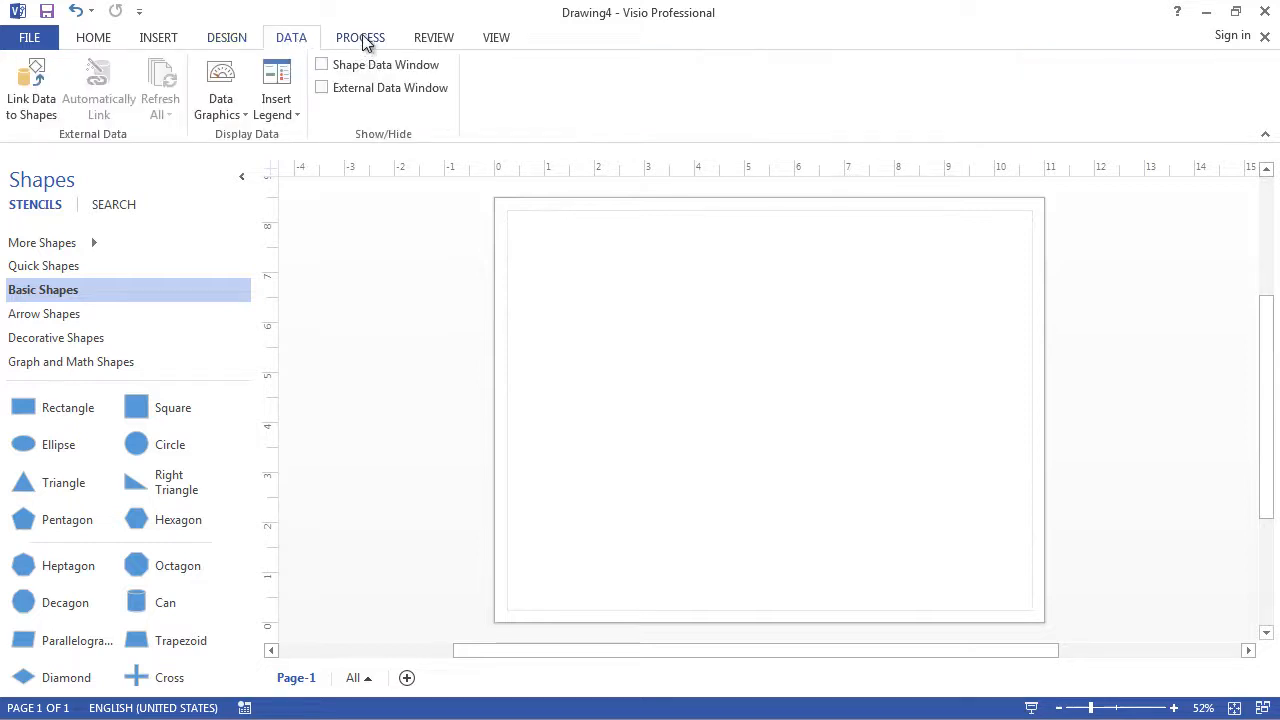
{"action": "left_click", "coordinate": [496, 37]}
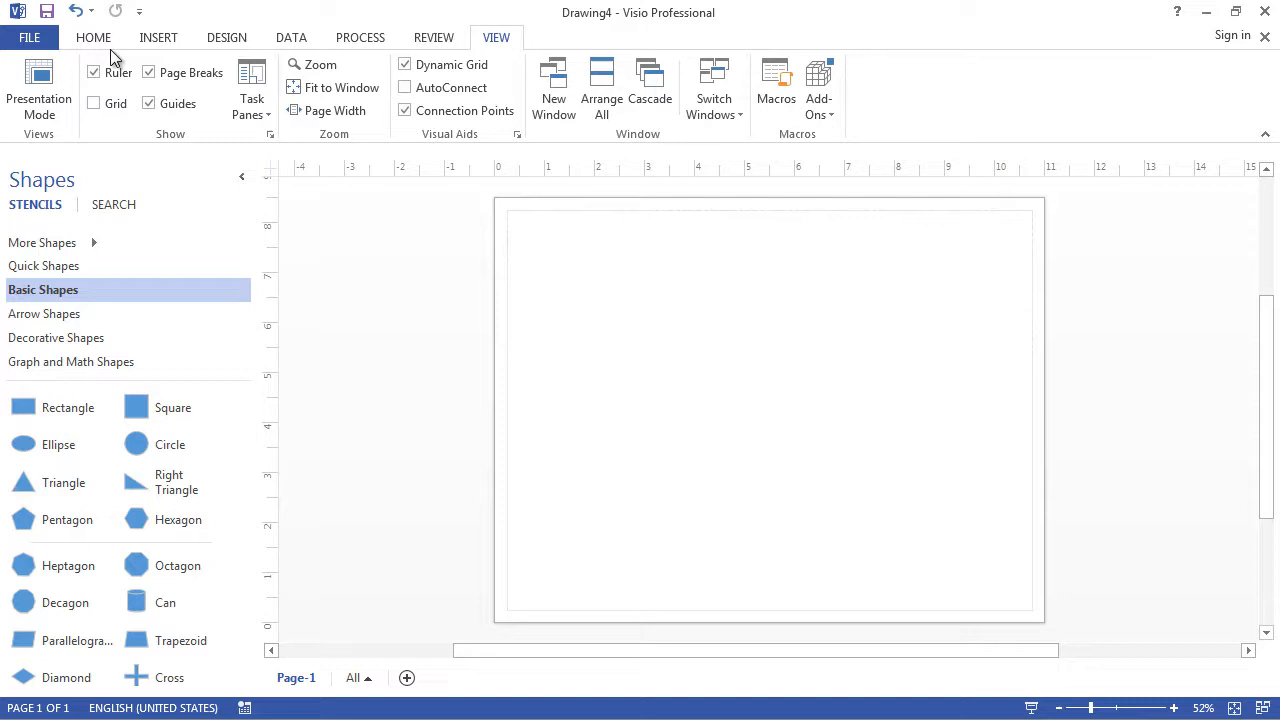
{"action": "left_click", "coordinate": [93, 37]}
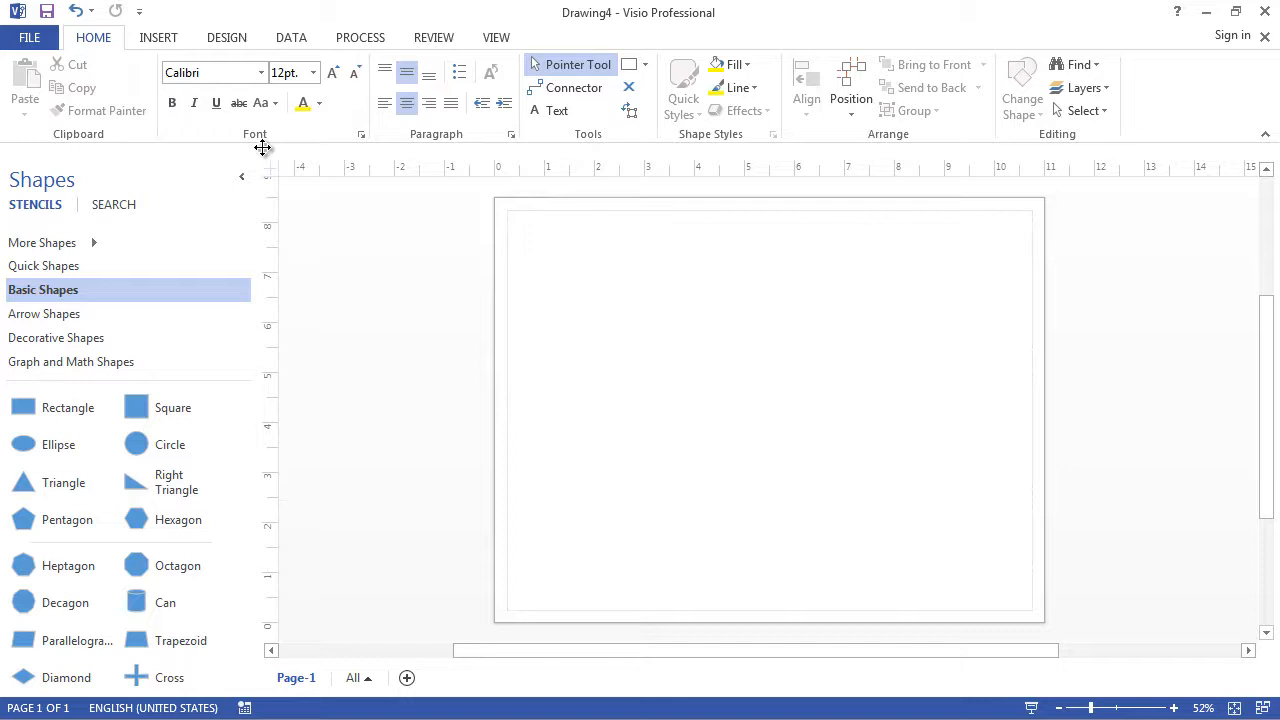
{"action": "mouse_move", "coordinate": [267, 147]}
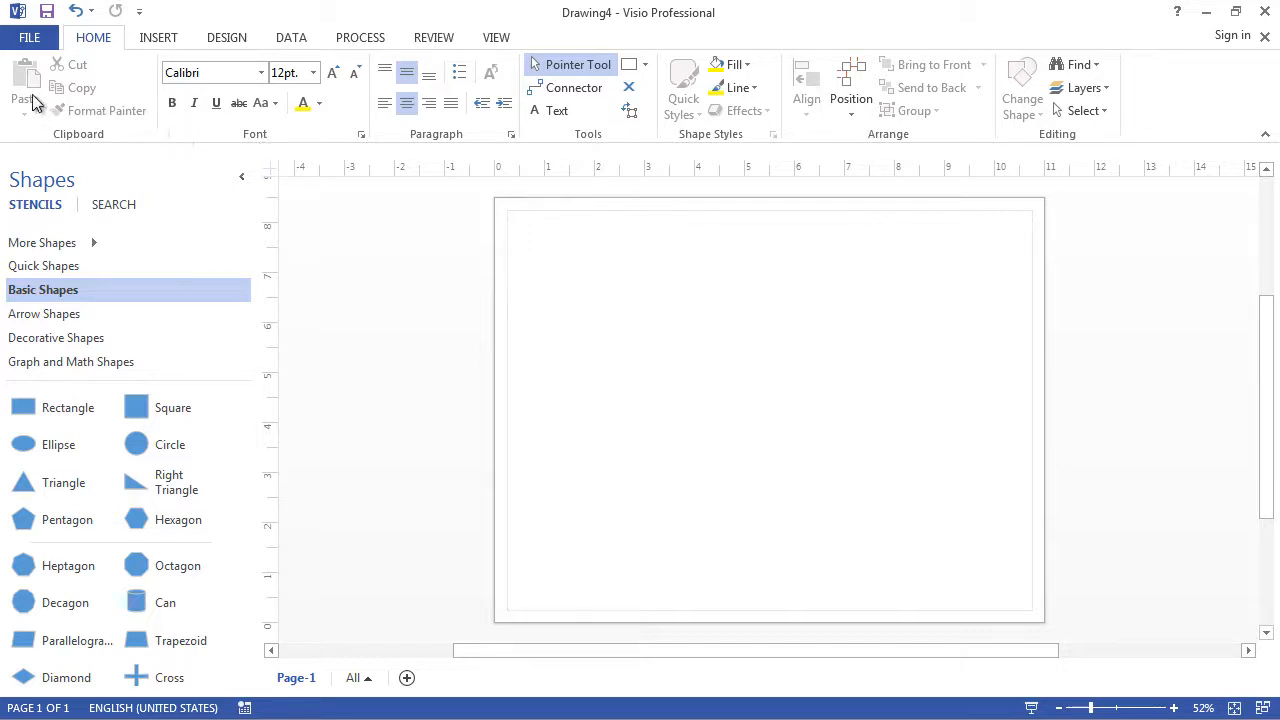
{"action": "mouse_move", "coordinate": [388, 103]}
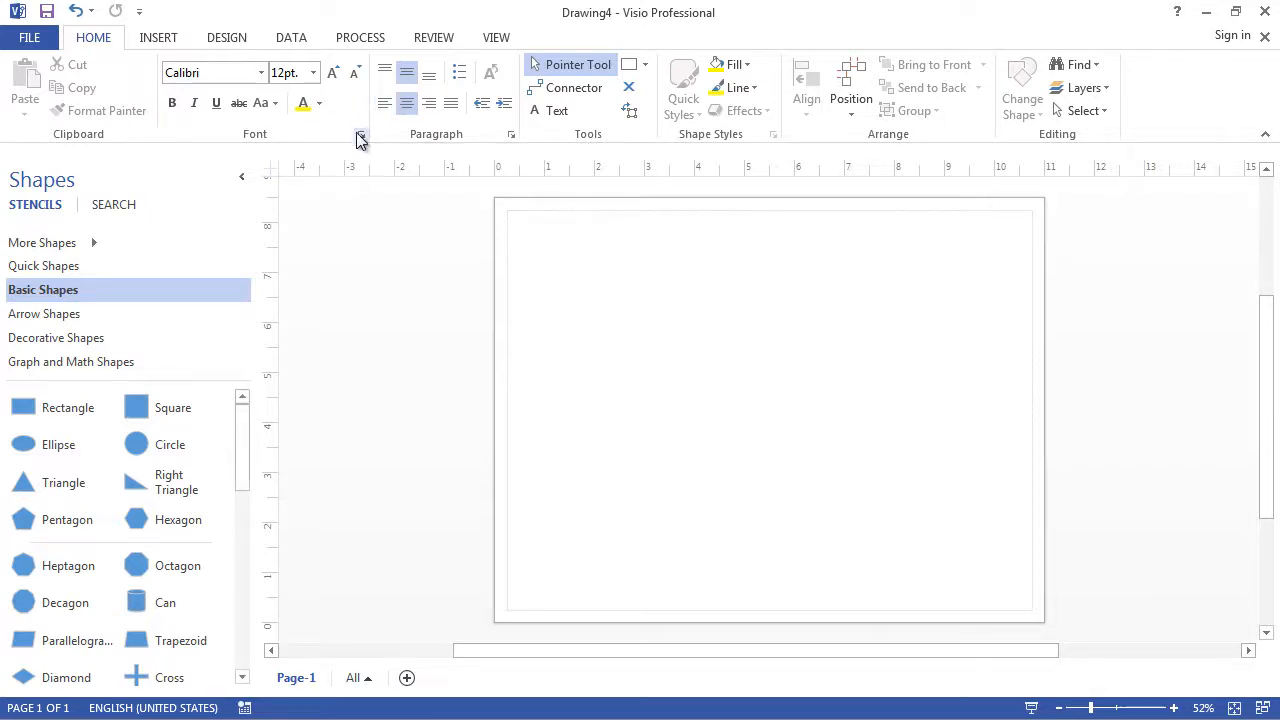
{"action": "mouse_move", "coordinate": [361, 136]}
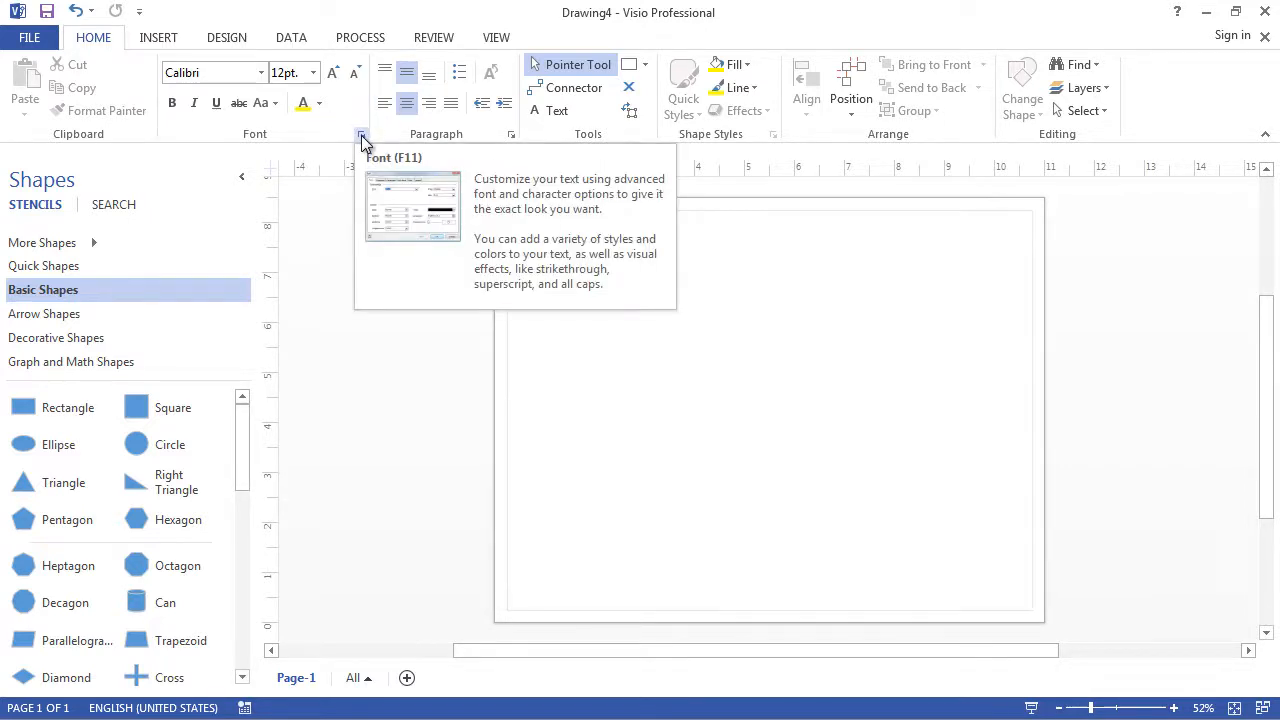
Step: Open the full text formatting dialog, reposition it, and close it without changes
{"action": "left_click", "coordinate": [362, 134]}
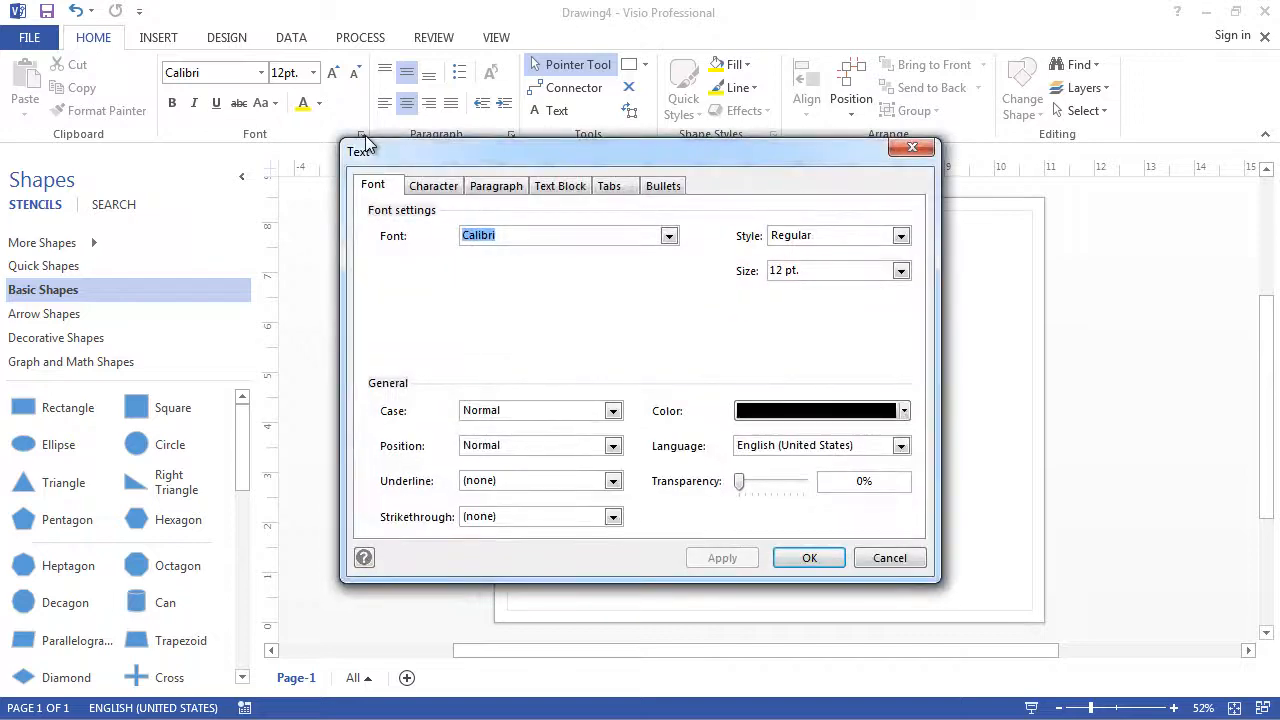
{"action": "left_click_drag", "start_coordinate": [362, 151], "coordinate": [396, 178]}
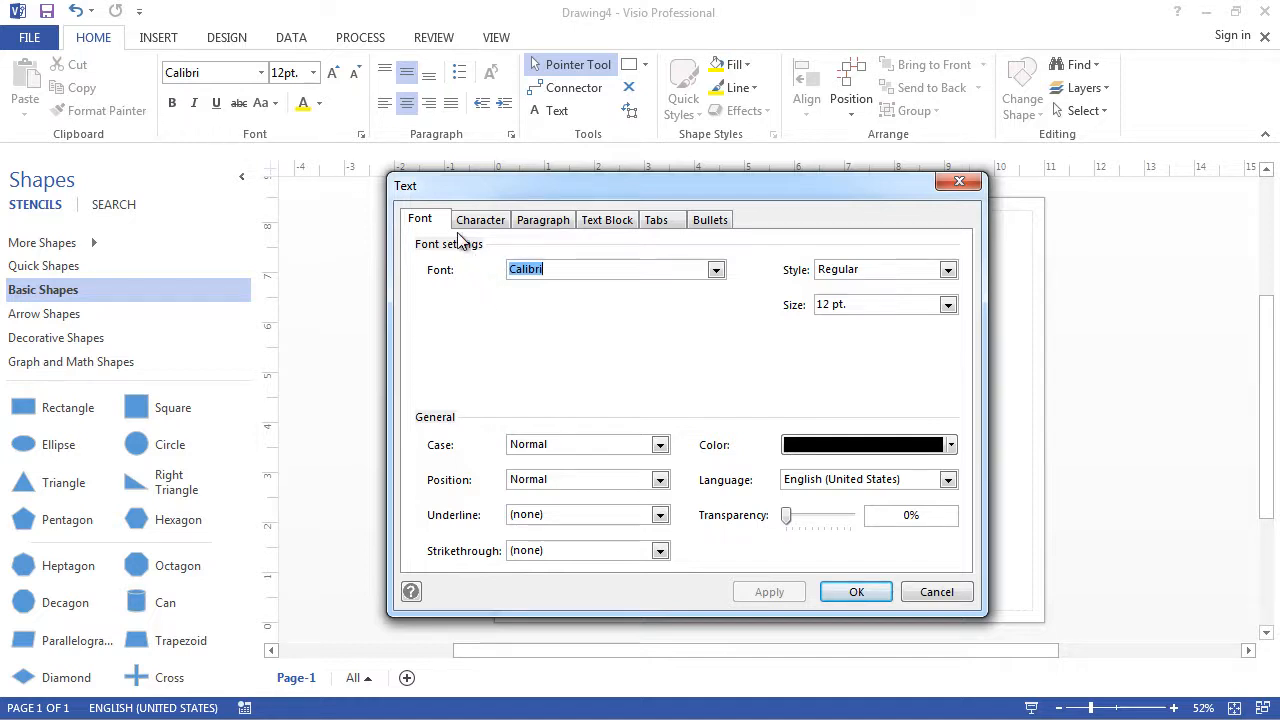
{"action": "mouse_move", "coordinate": [480, 219]}
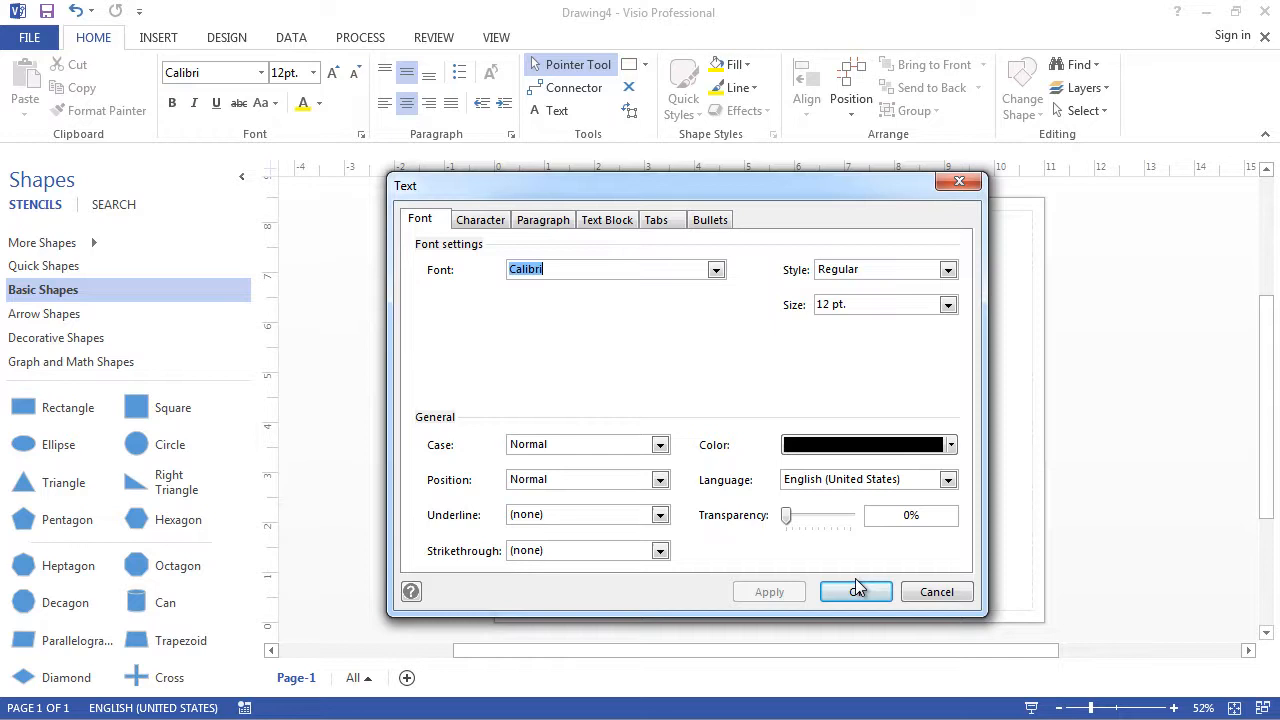
{"action": "left_click", "coordinate": [855, 591]}
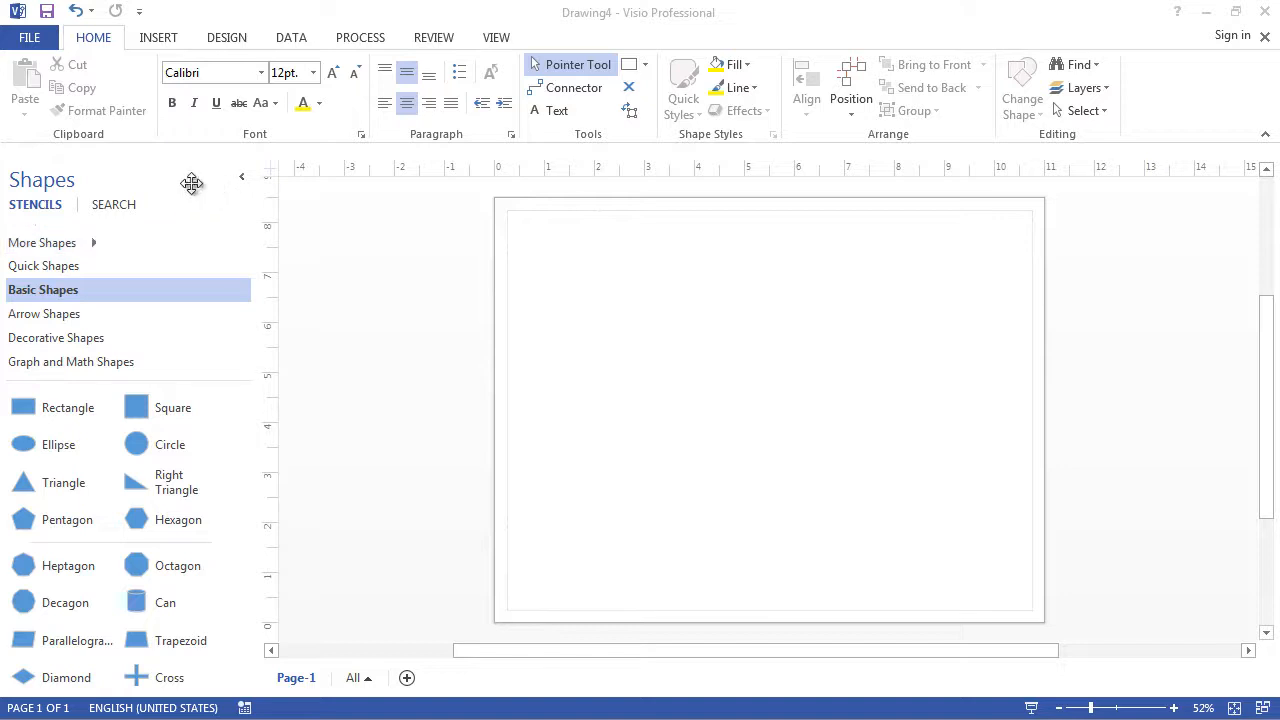
{"action": "mouse_move", "coordinate": [20, 668]}
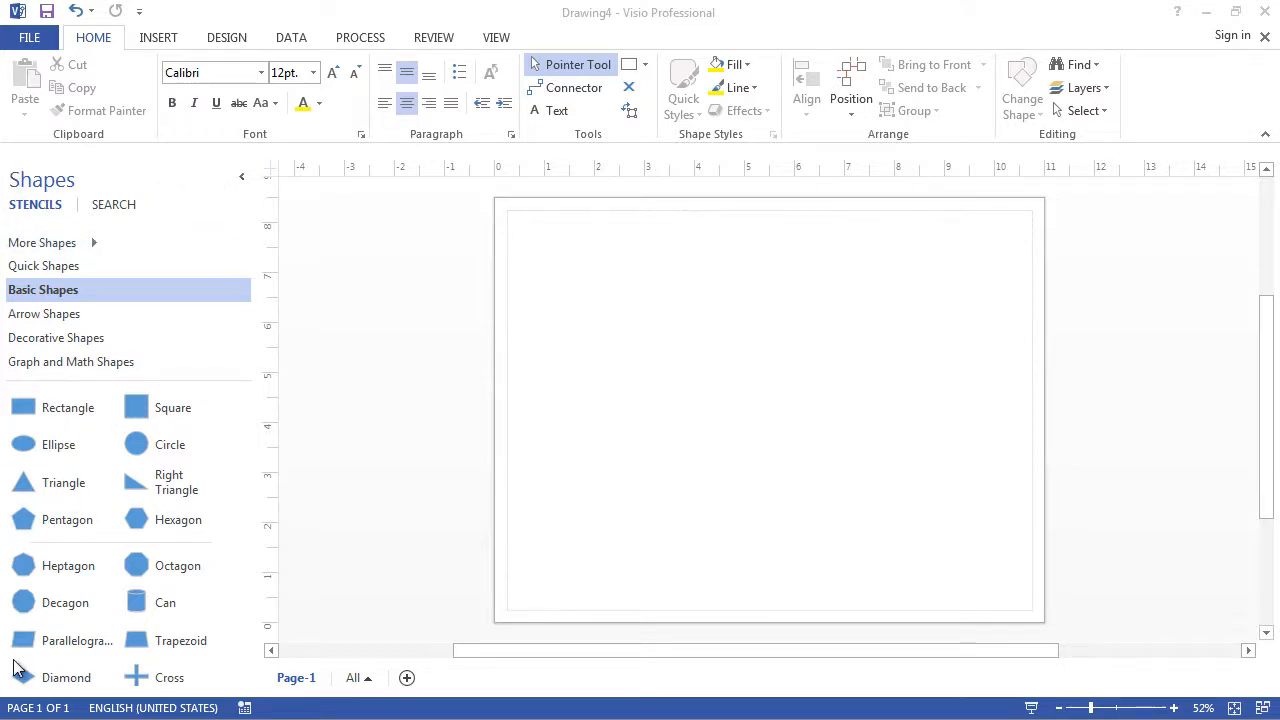
{"action": "mouse_move", "coordinate": [252, 317]}
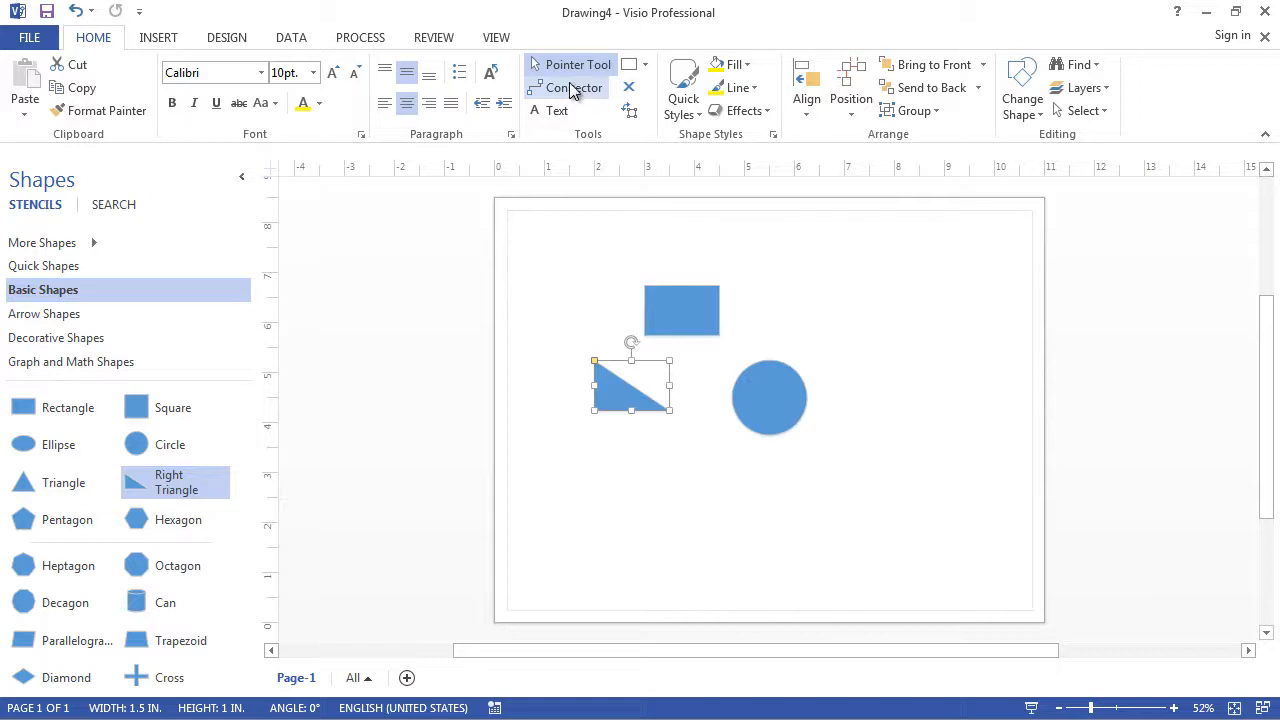
Step: Join the right triangle to the rectangle and circle with the Connector tool
{"action": "left_click", "coordinate": [681, 310]}
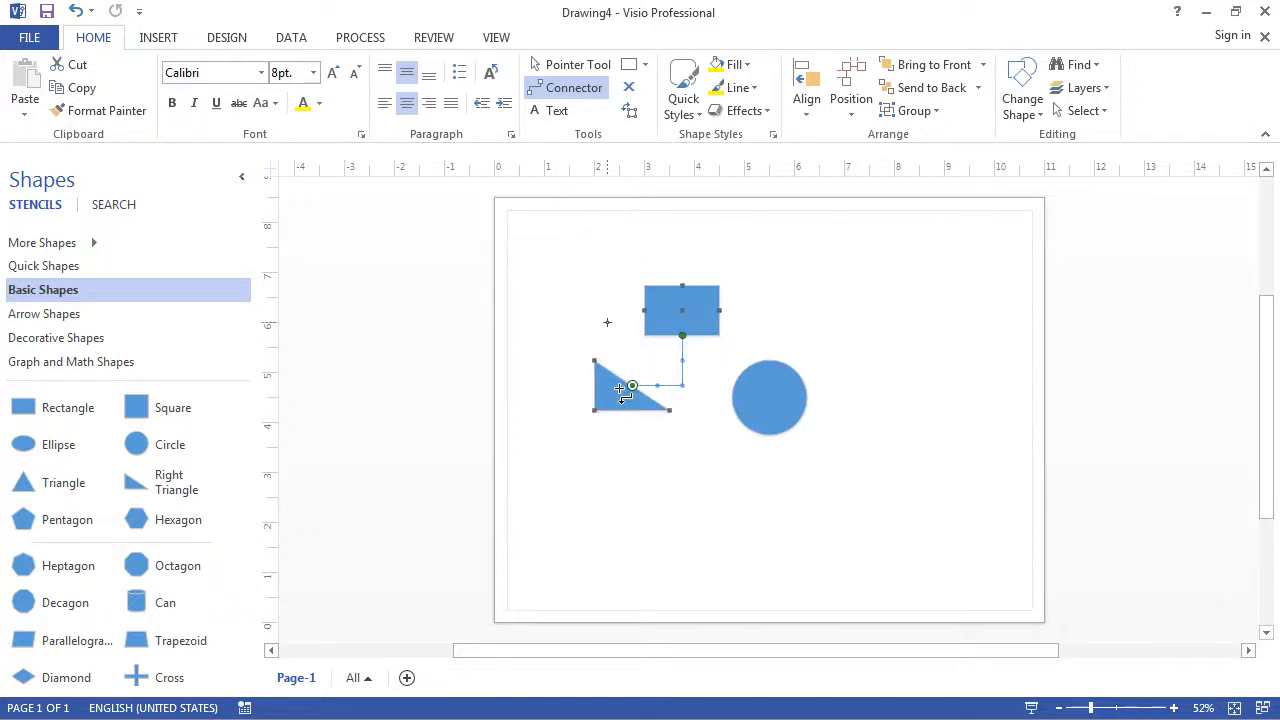
{"action": "left_click", "coordinate": [631, 388]}
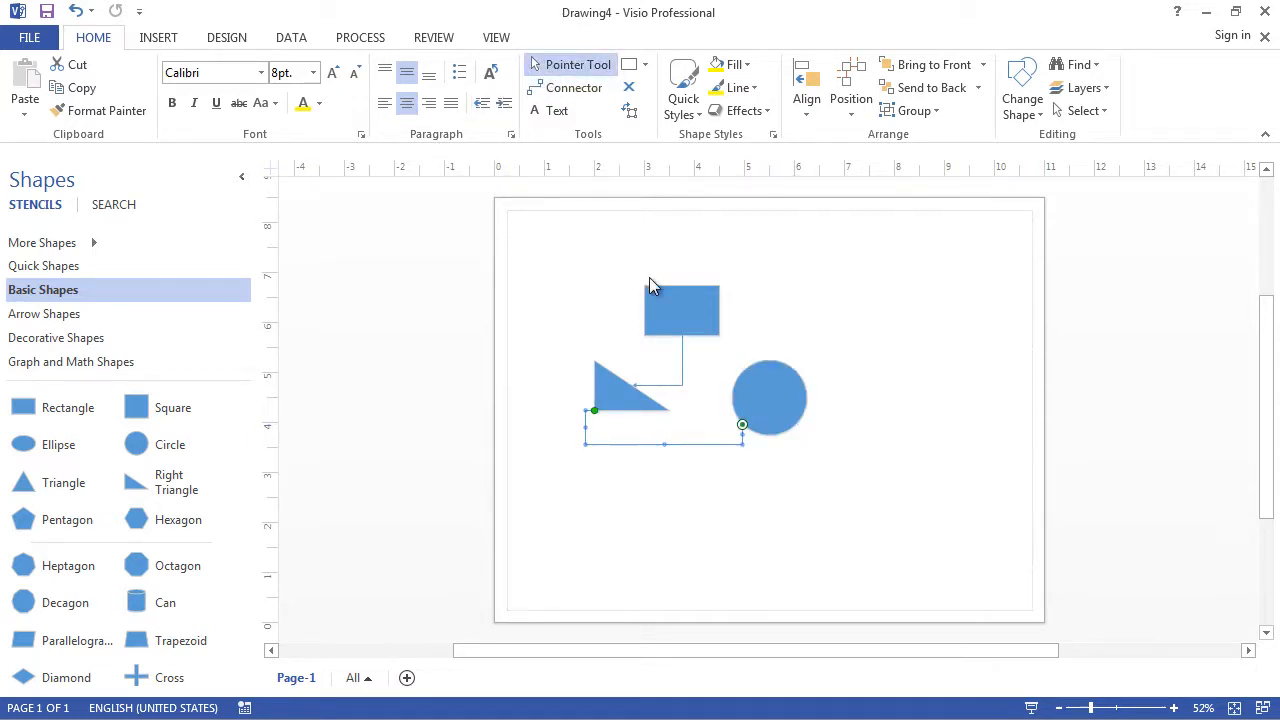
{"action": "left_click", "coordinate": [681, 310]}
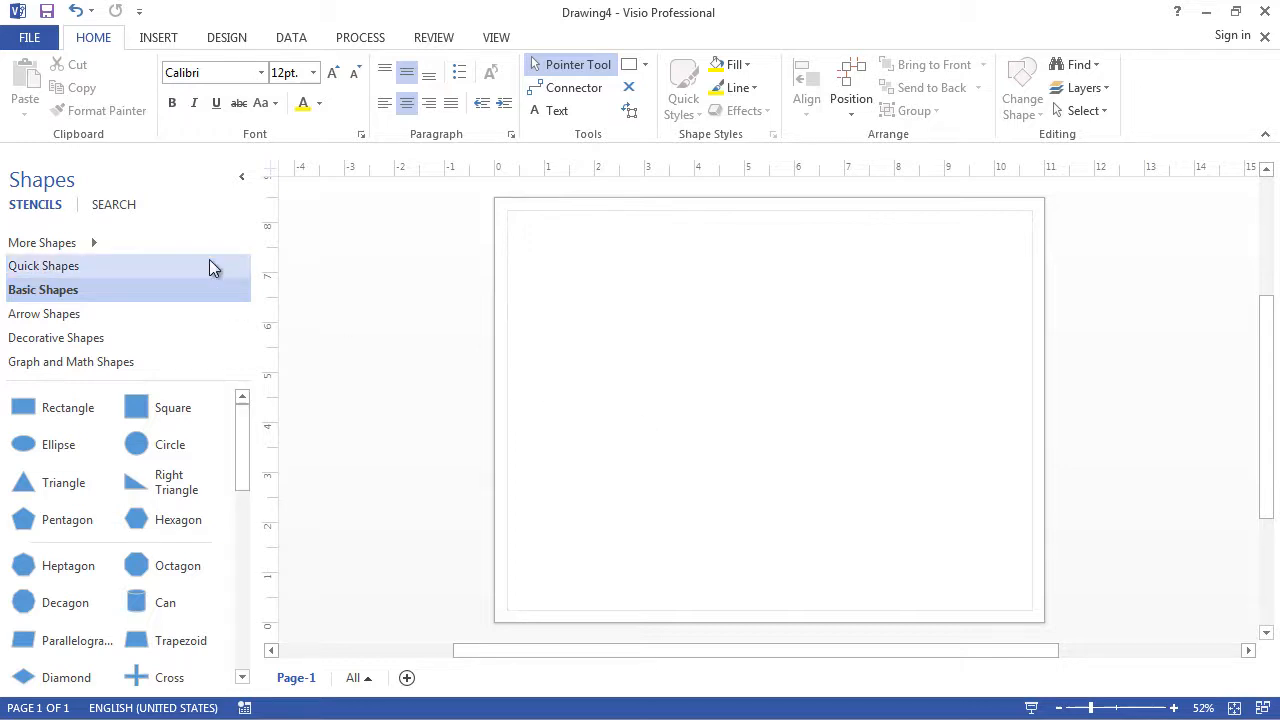
{"action": "mouse_move", "coordinate": [70, 264]}
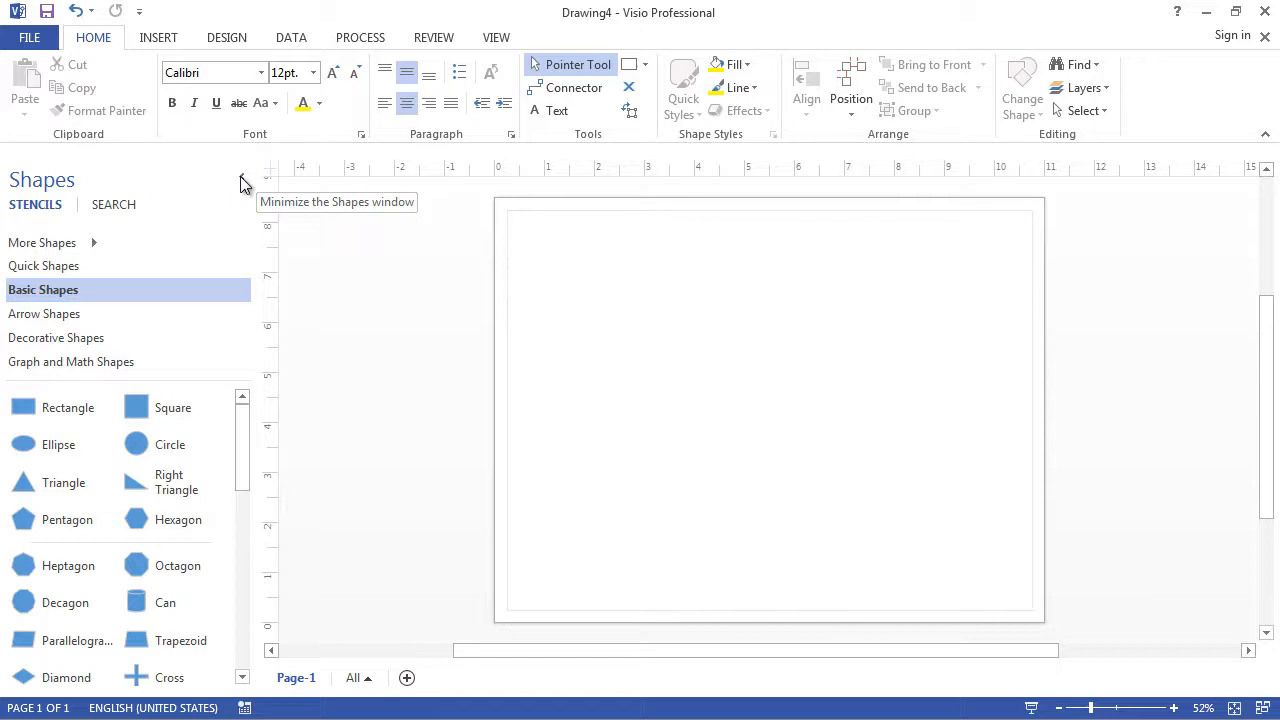
{"action": "left_click", "coordinate": [244, 184]}
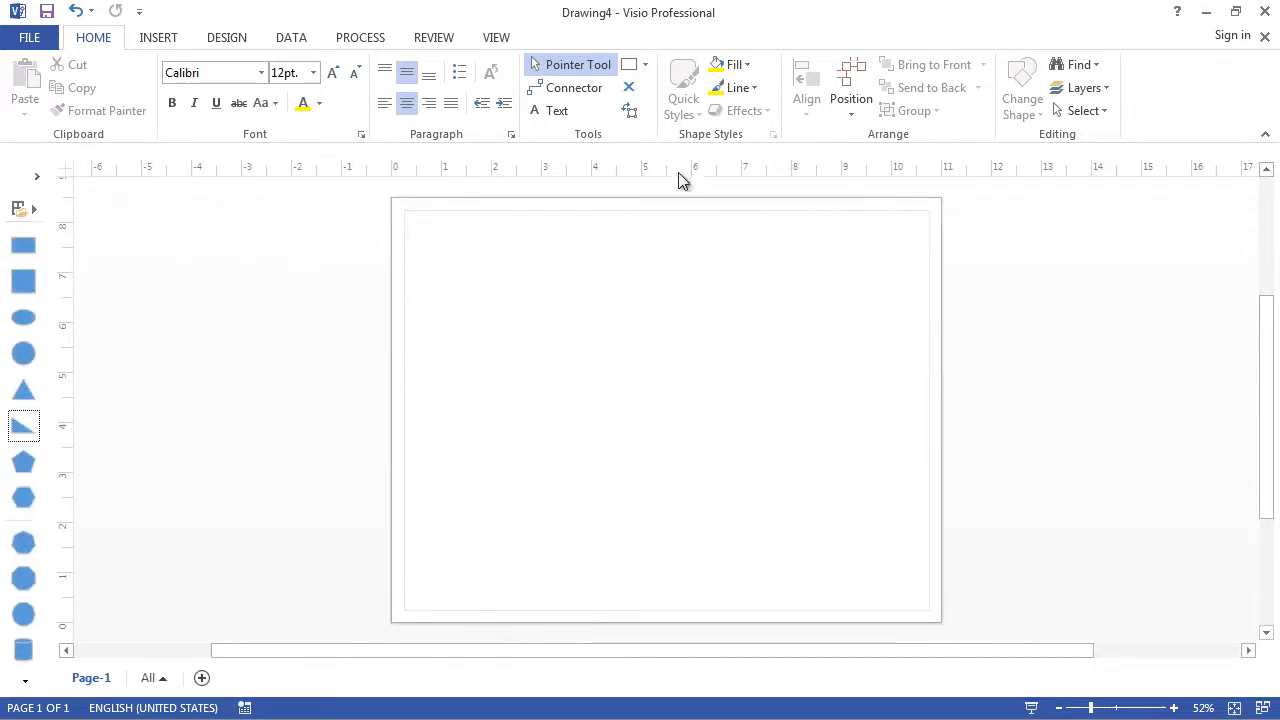
{"action": "mouse_move", "coordinate": [424, 612]}
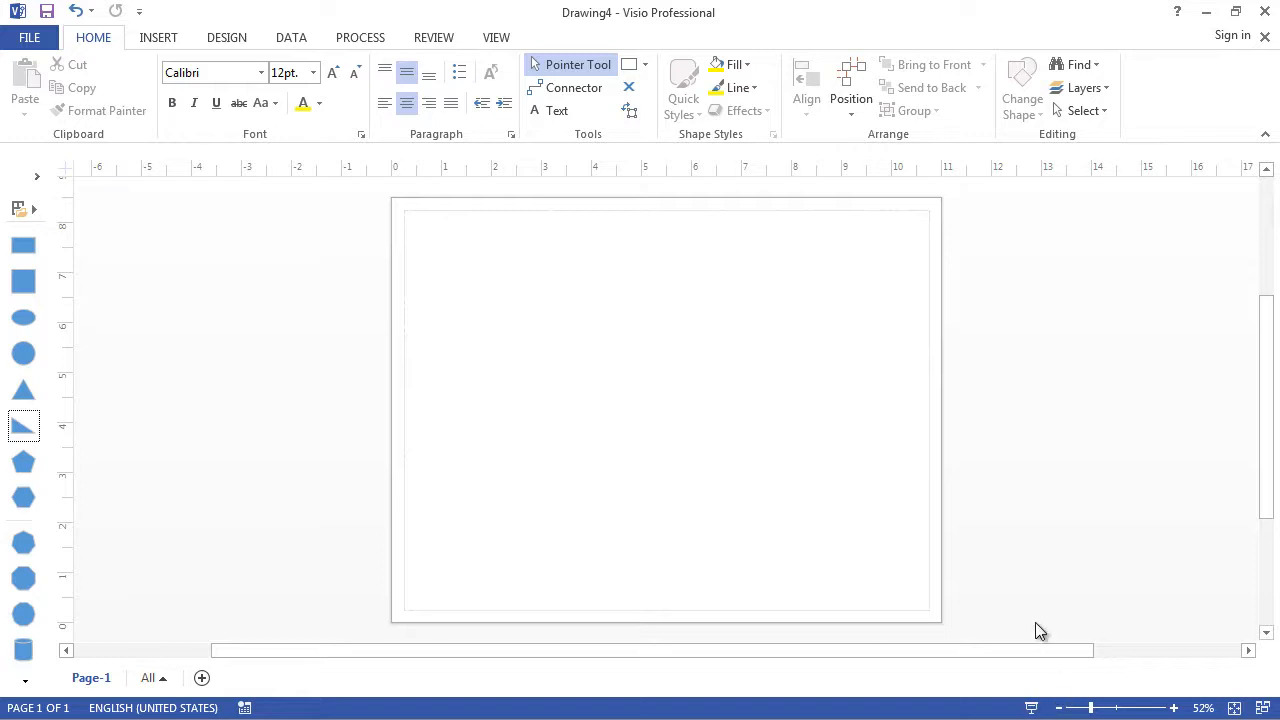
{"action": "mouse_move", "coordinate": [40, 180]}
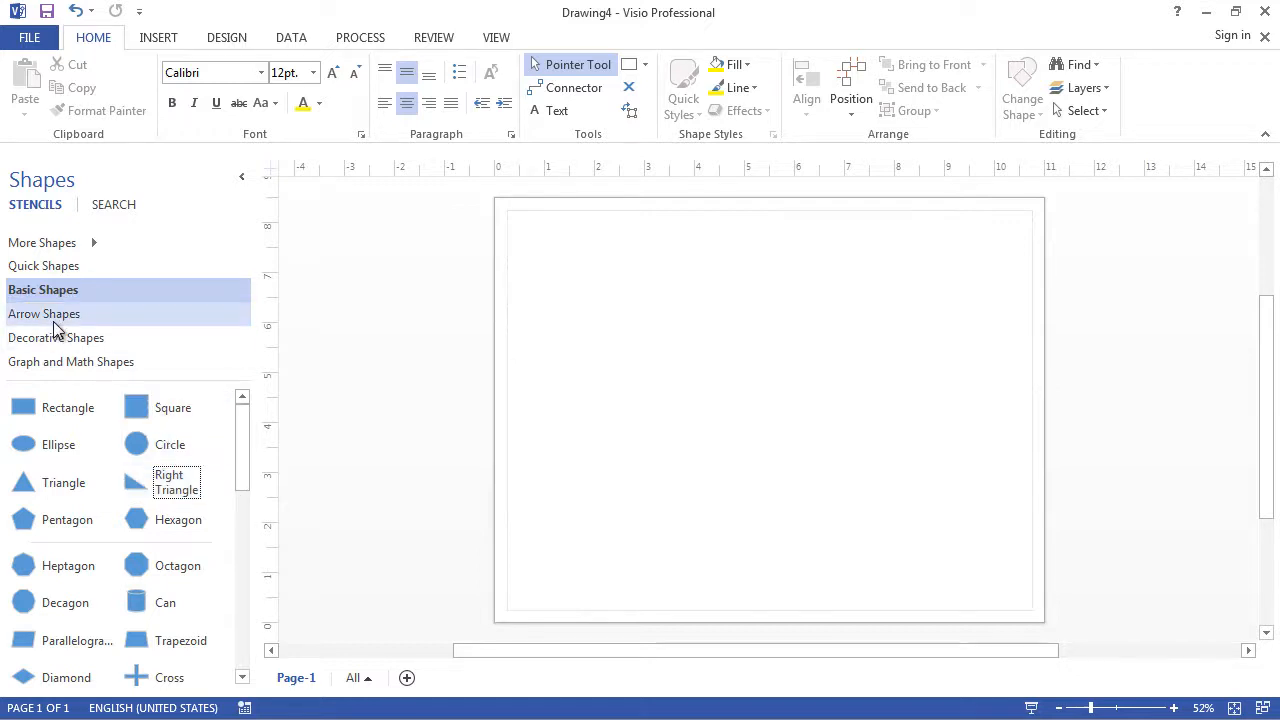
{"action": "left_click", "coordinate": [44, 313]}
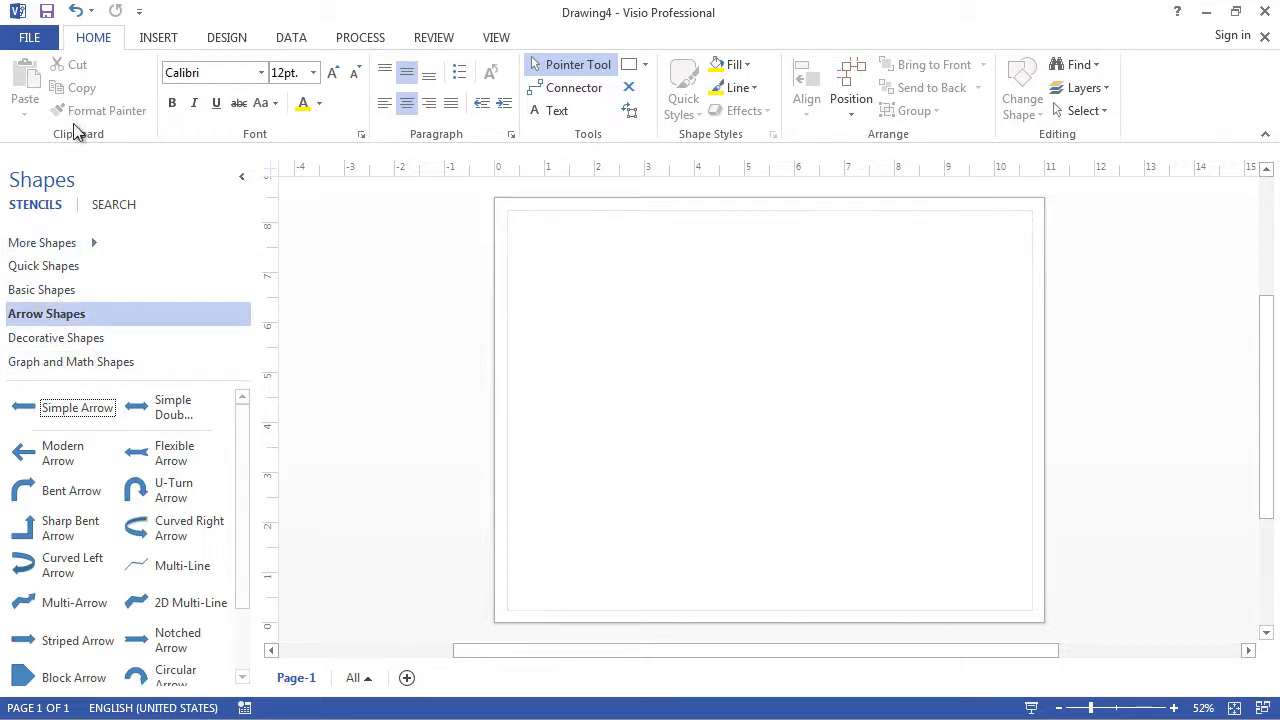
Step: Open File > New and scroll through the featured templates gallery
{"action": "left_click", "coordinate": [29, 37]}
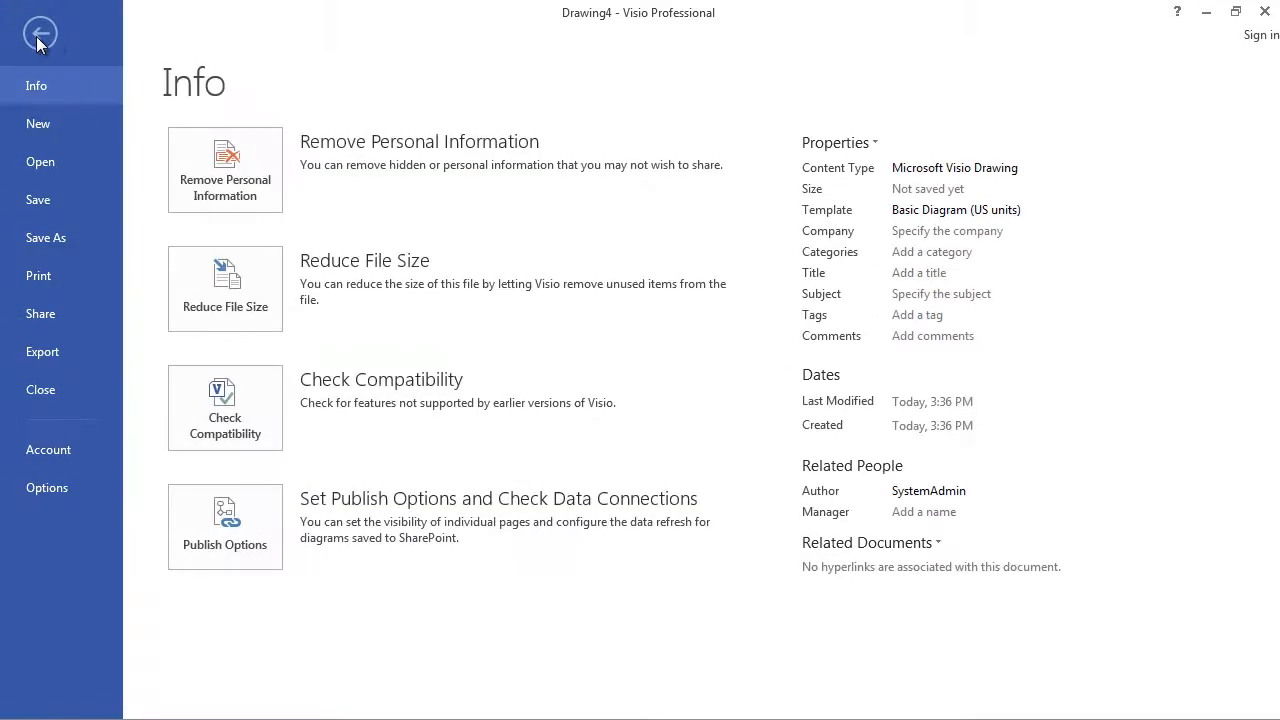
{"action": "mouse_move", "coordinate": [42, 123]}
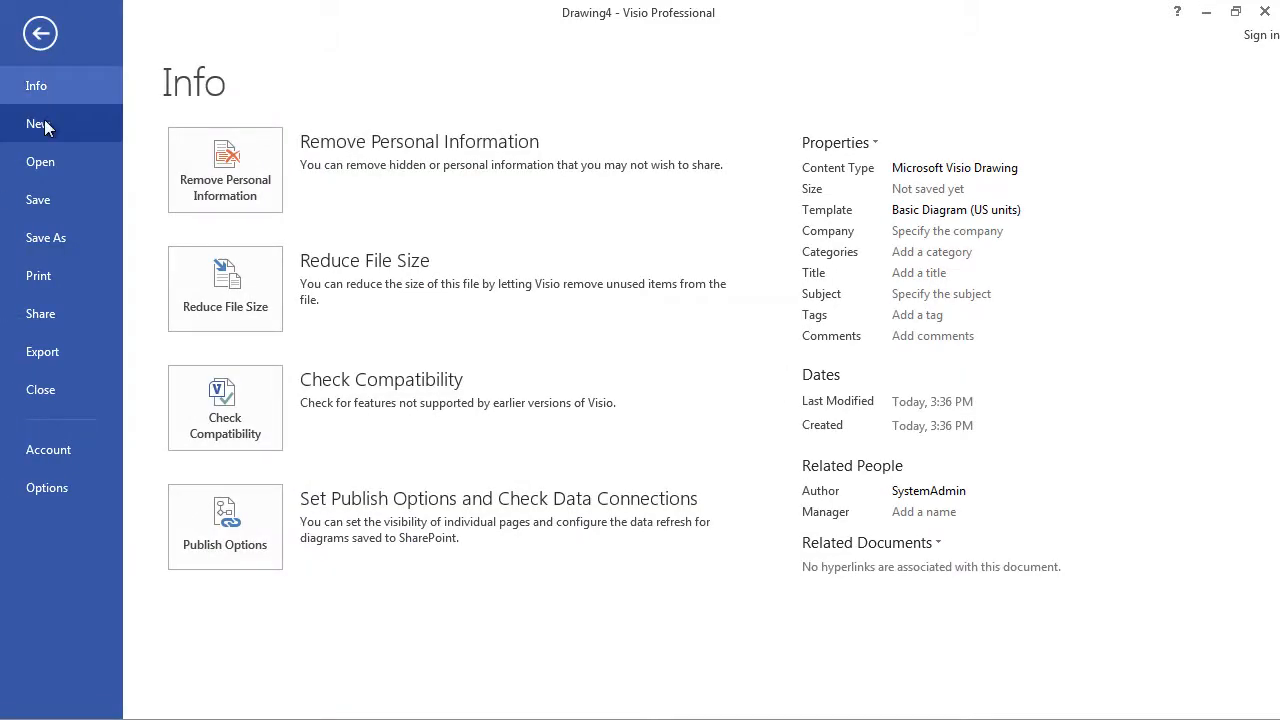
{"action": "left_click", "coordinate": [38, 123]}
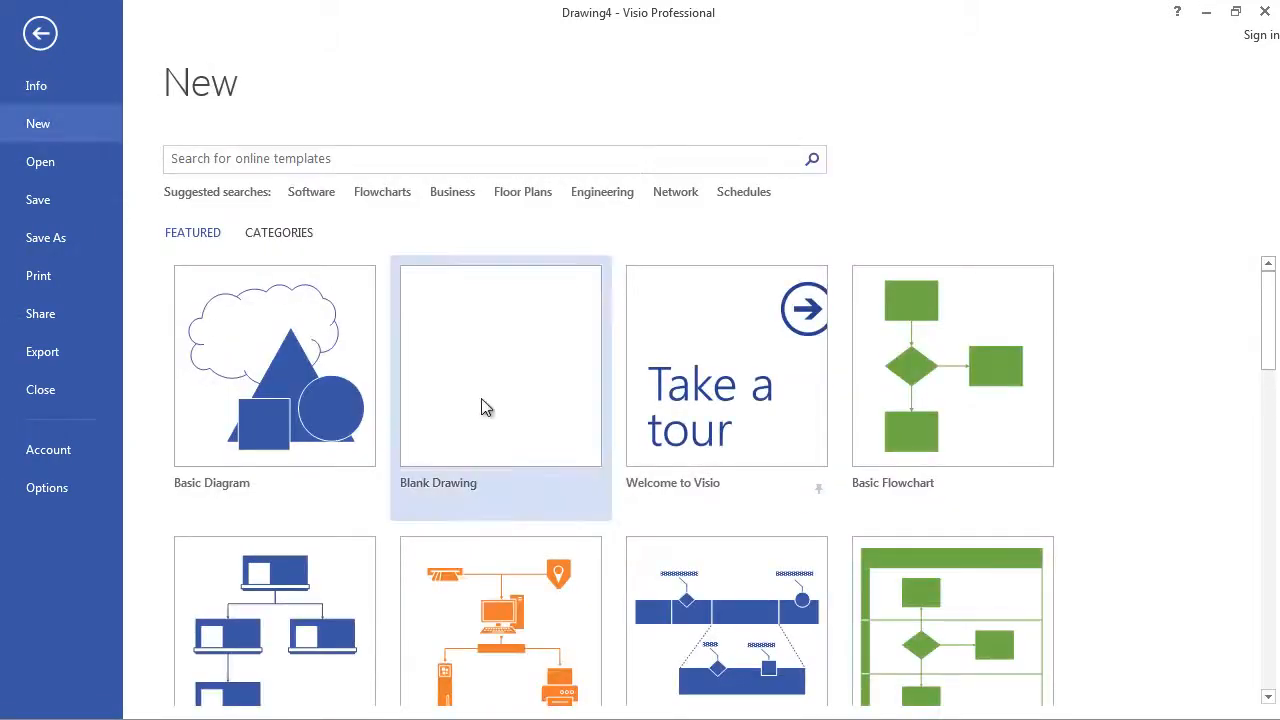
{"action": "mouse_move", "coordinate": [312, 443]}
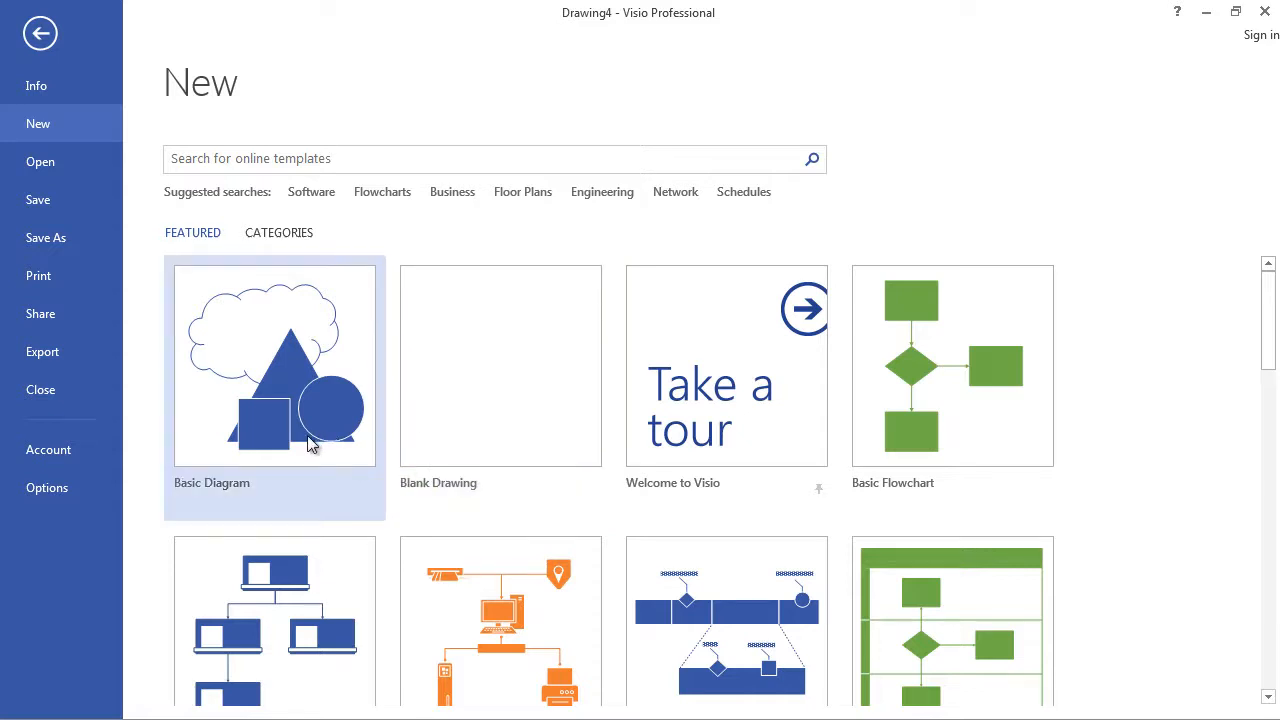
{"action": "mouse_move", "coordinate": [303, 448]}
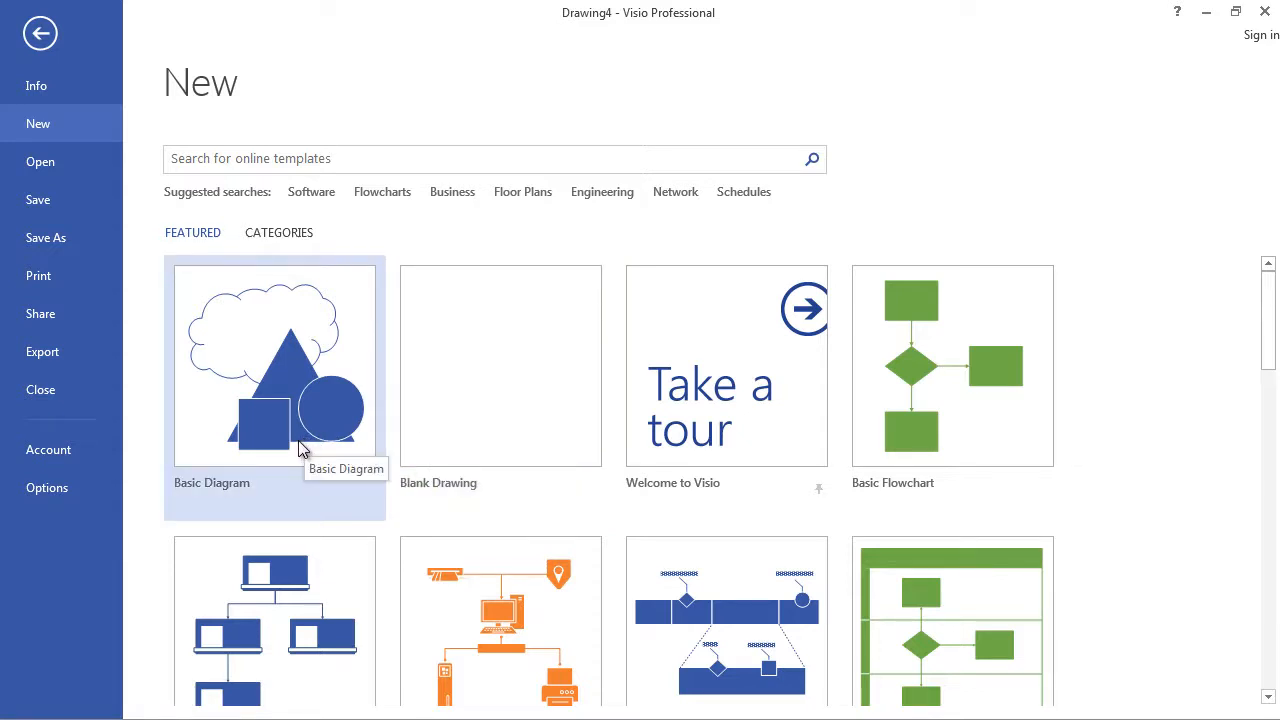
{"action": "mouse_move", "coordinate": [213, 327]}
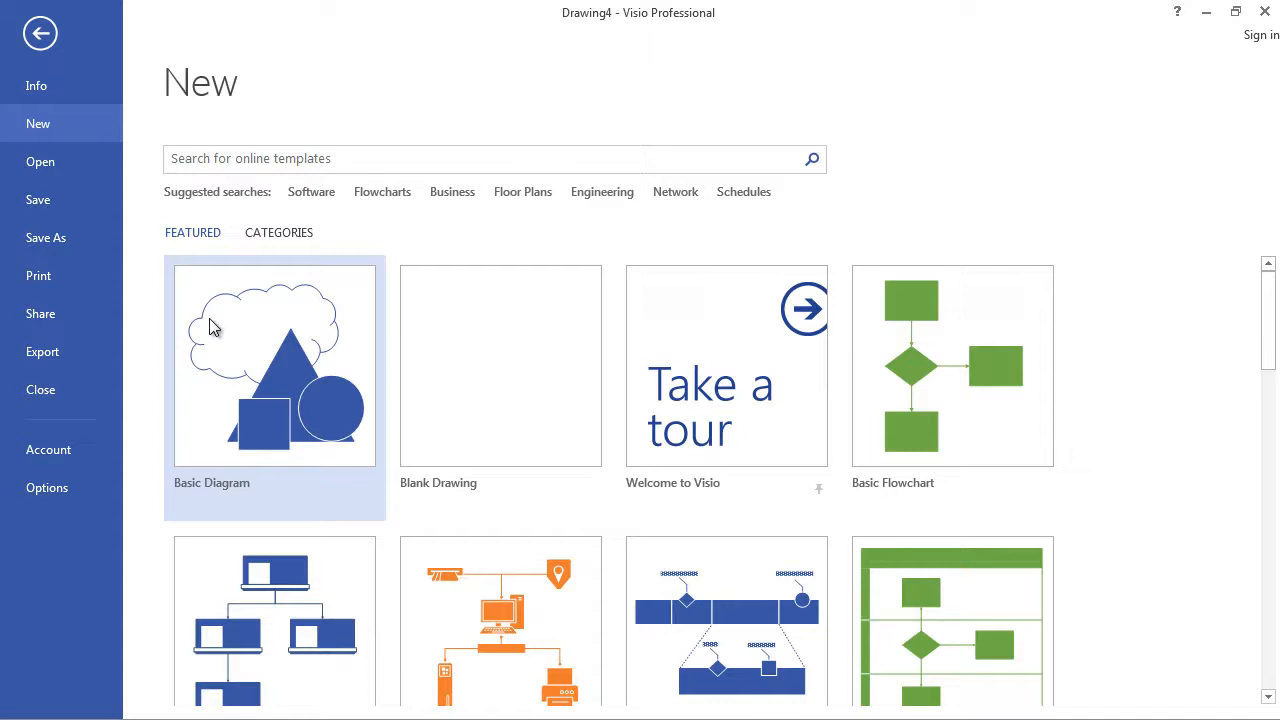
{"action": "mouse_move", "coordinate": [218, 335]}
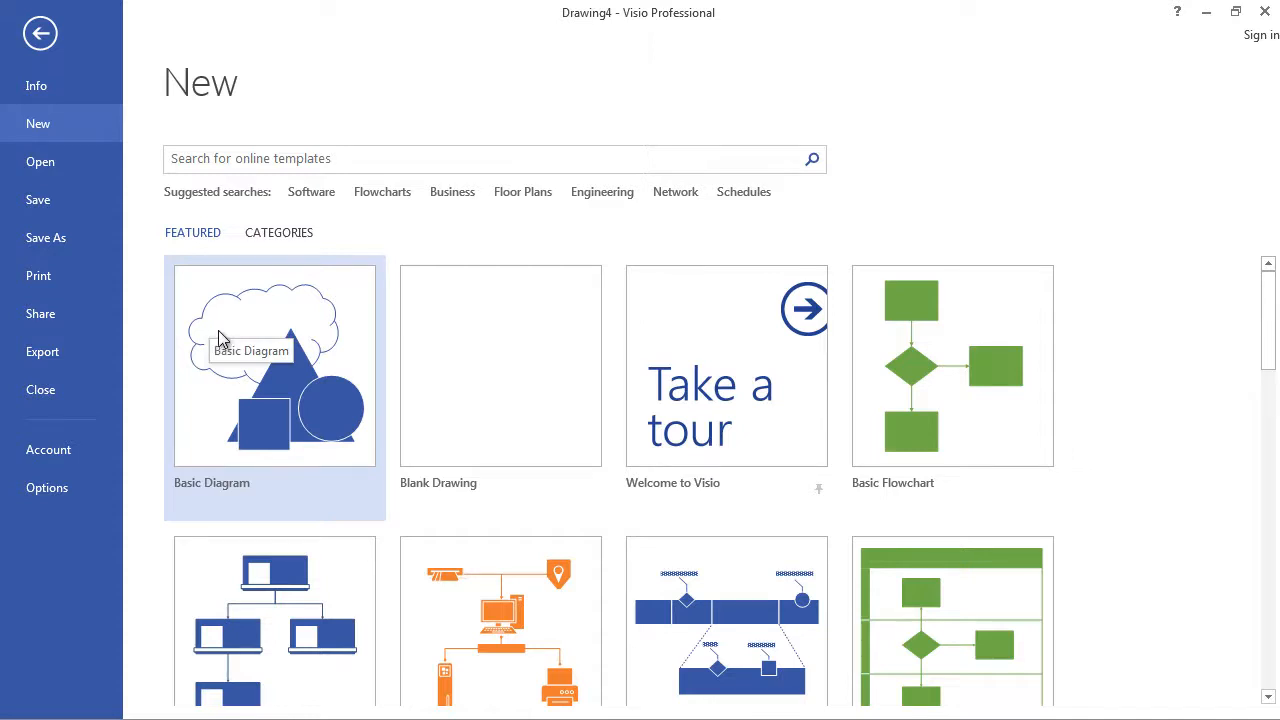
{"action": "mouse_move", "coordinate": [1217, 366]}
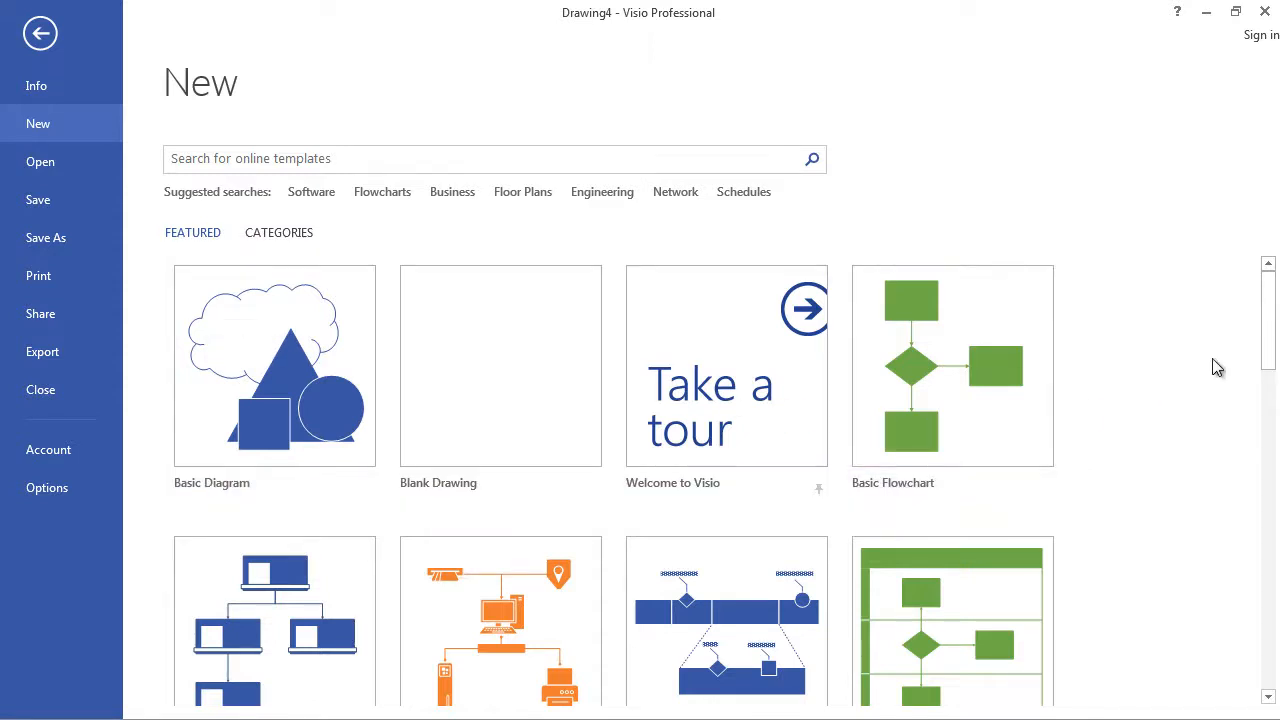
{"action": "scroll", "scroll_direction": "down", "scroll_amount": 3}
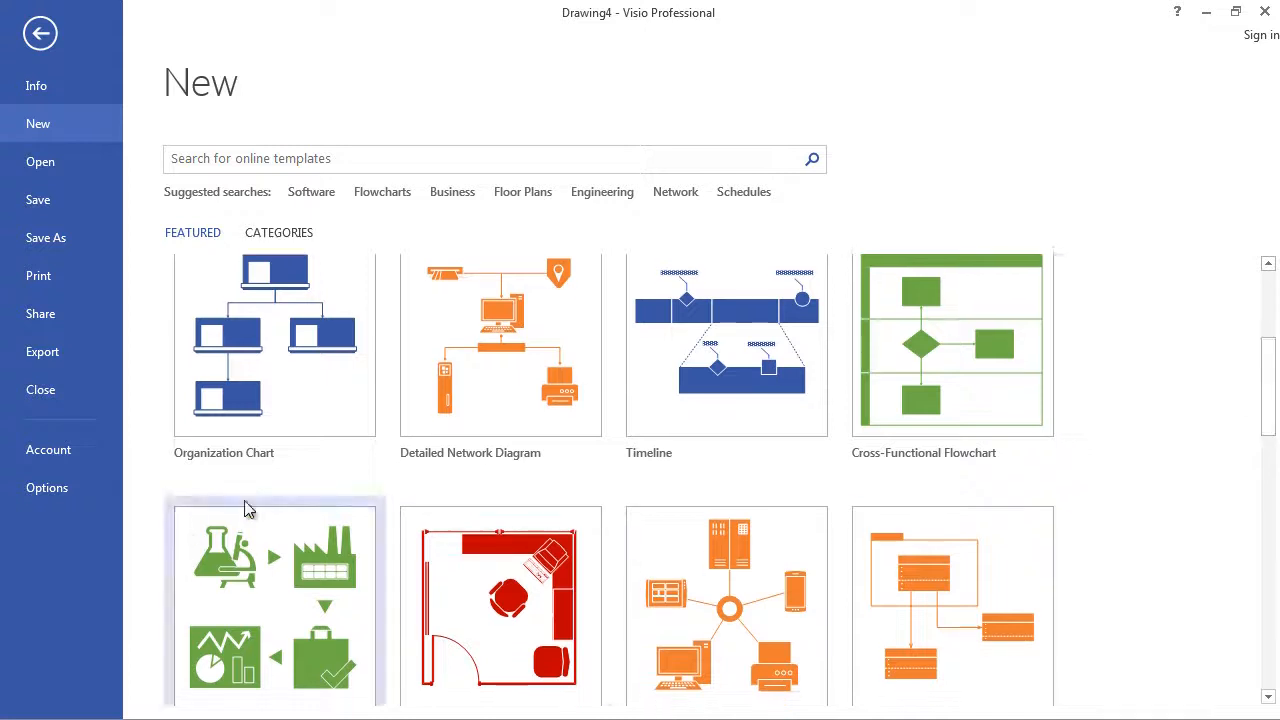
{"action": "mouse_move", "coordinate": [700, 470]}
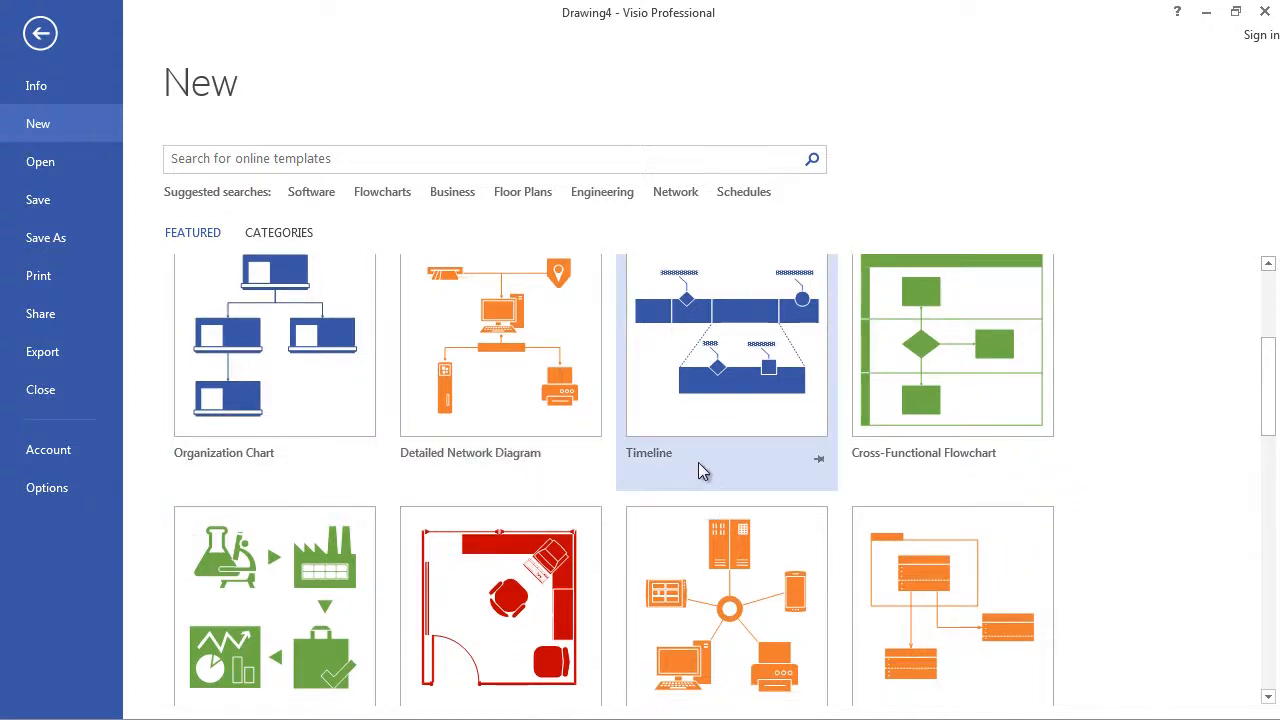
{"action": "mouse_move", "coordinate": [715, 403]}
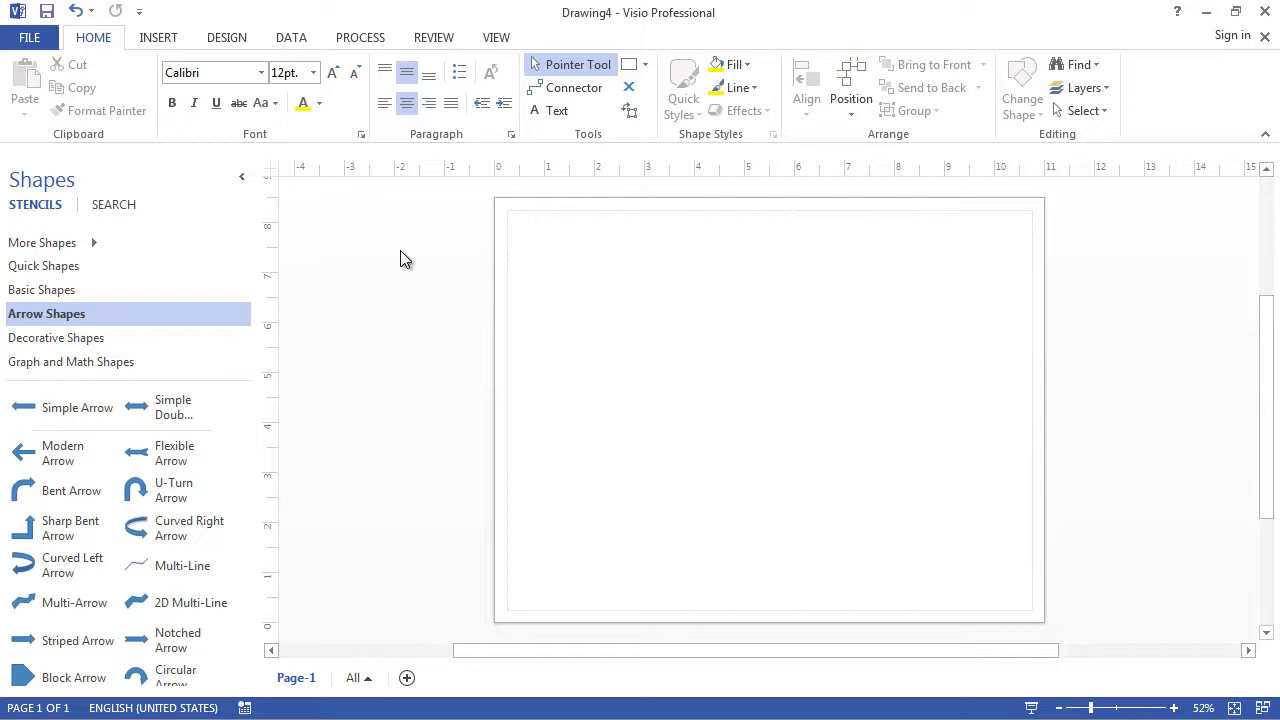
{"action": "mouse_move", "coordinate": [389, 254]}
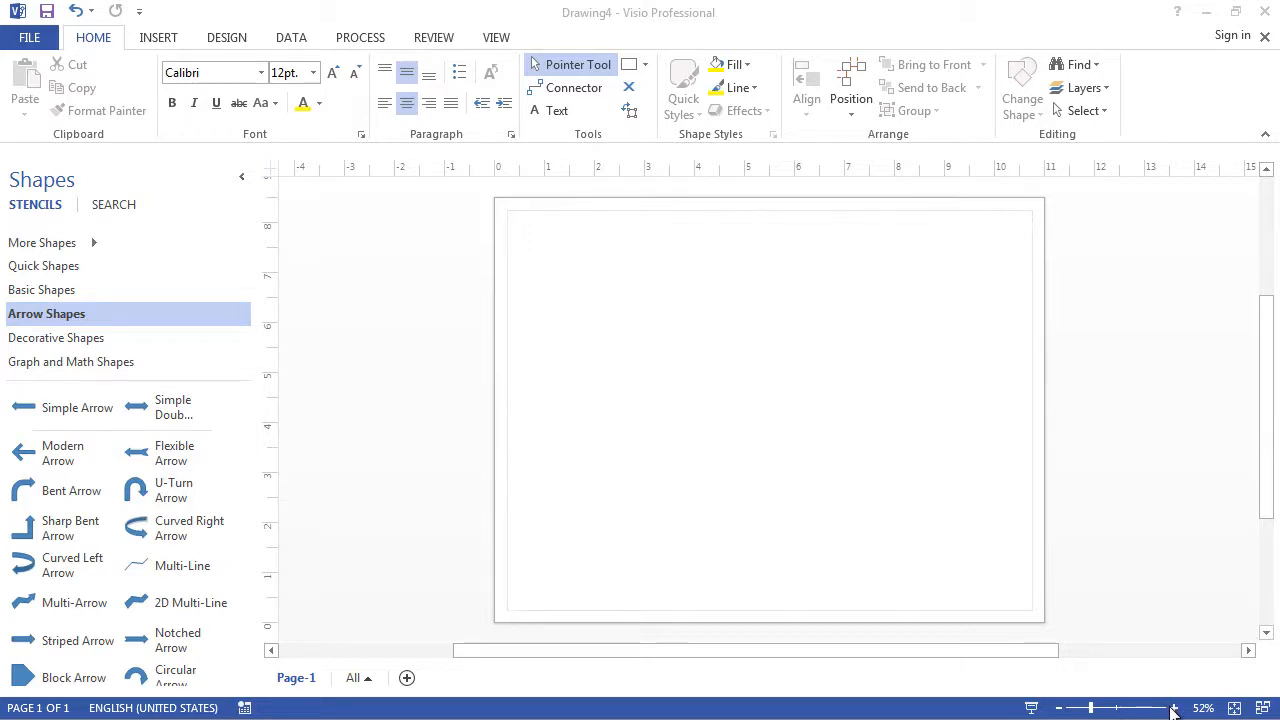
{"action": "mouse_move", "coordinate": [1175, 708]}
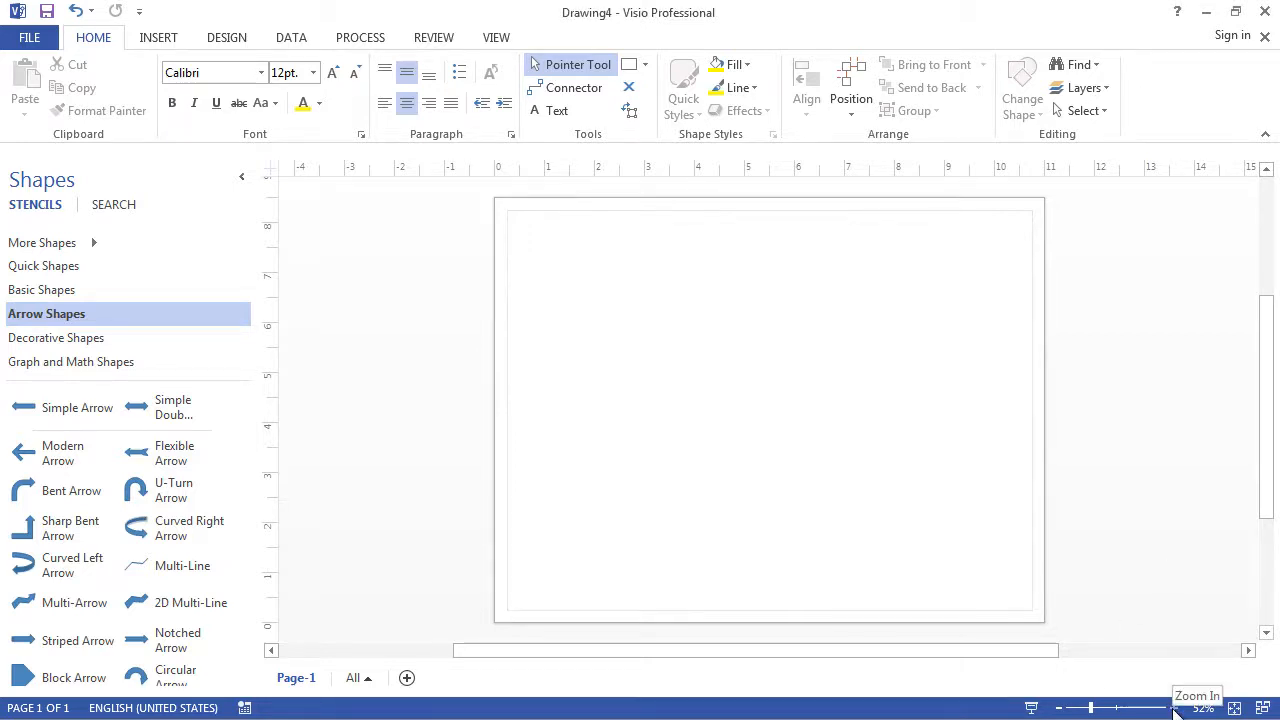
Step: Zoom in and place a Flexible Arrow from Arrow Shapes near the page centre
{"action": "left_click", "coordinate": [1176, 708]}
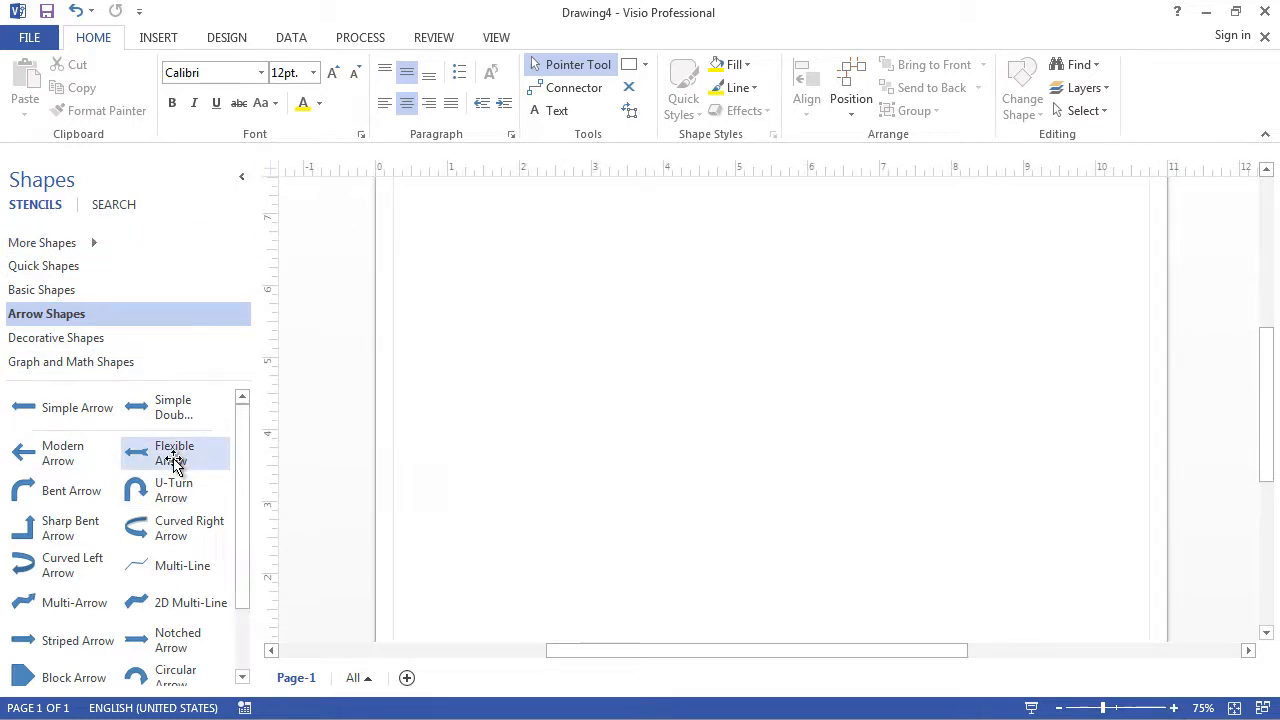
{"action": "left_click_drag", "start_coordinate": [175, 452], "coordinate": [770, 343]}
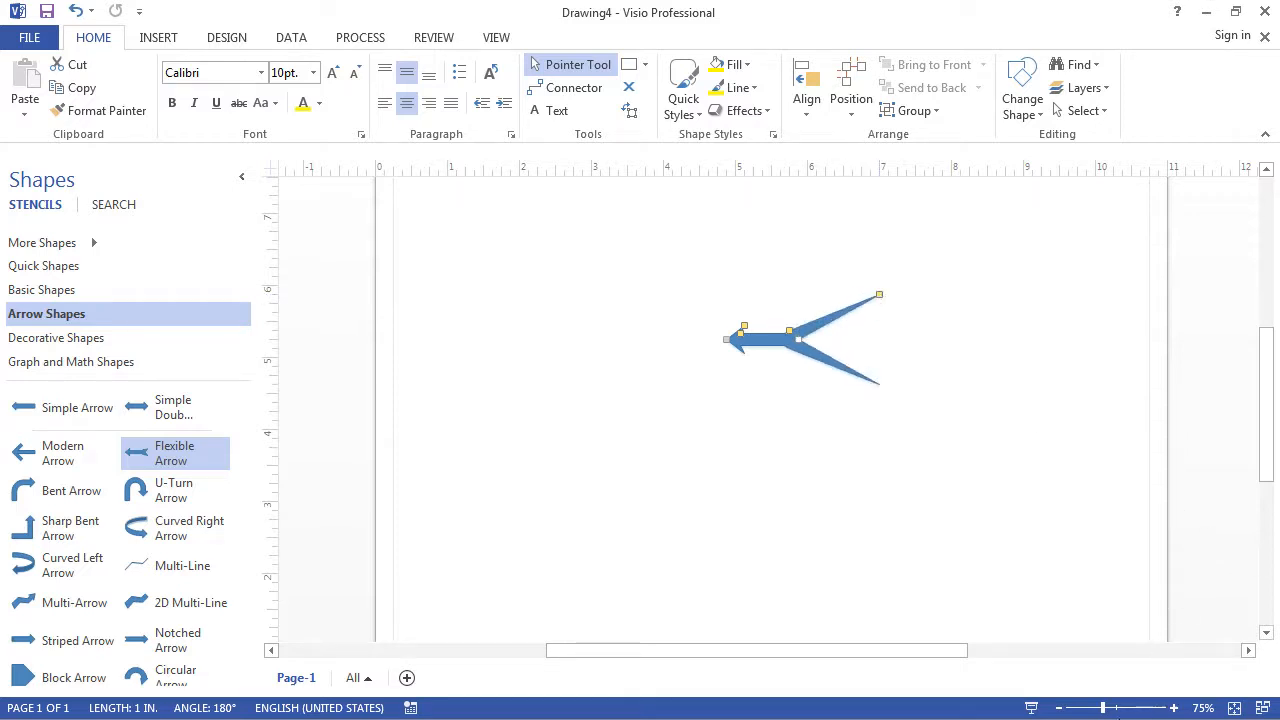
{"action": "left_click", "coordinate": [1167, 708]}
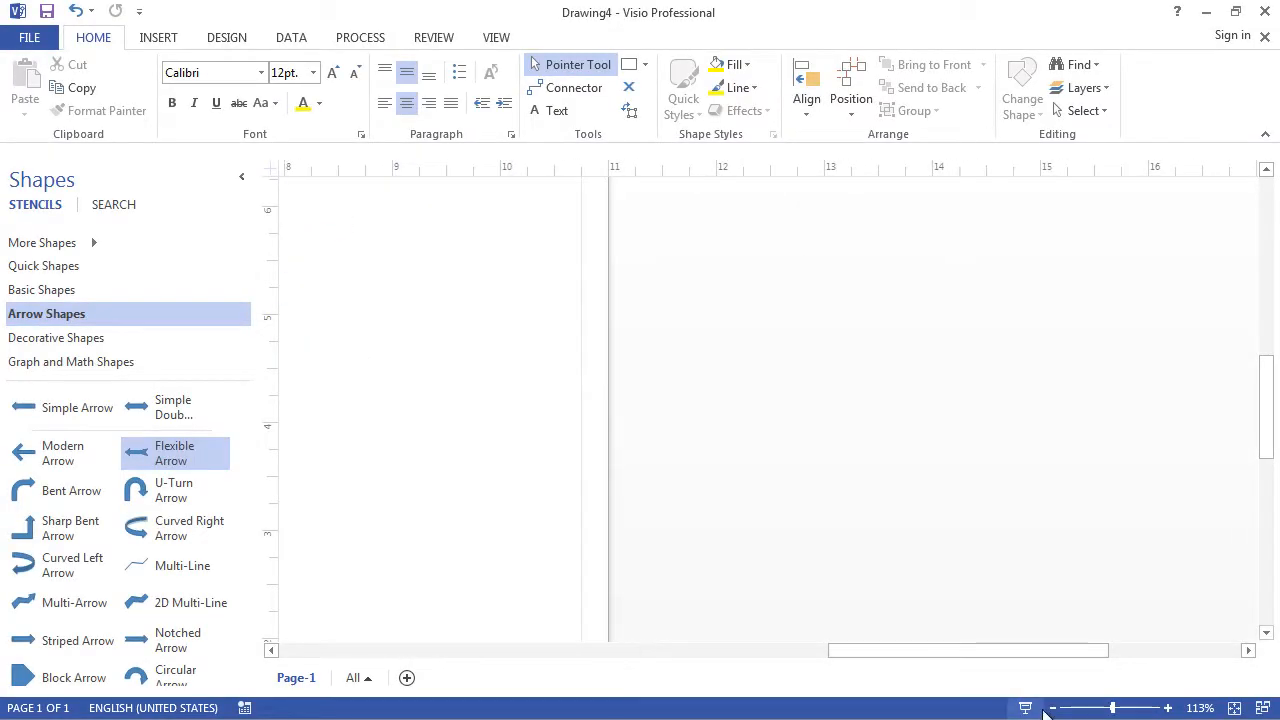
{"action": "mouse_move", "coordinate": [1052, 708]}
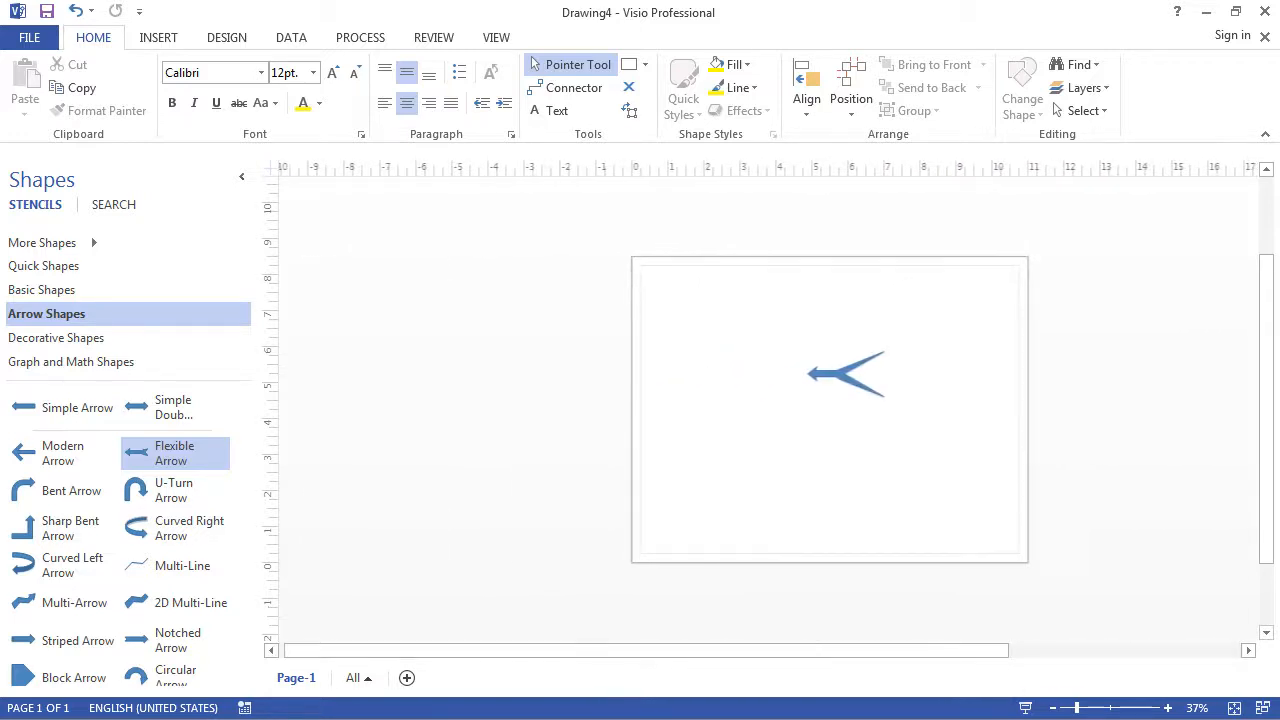
{"action": "scroll", "scroll_direction": "down", "scroll_amount": 3}
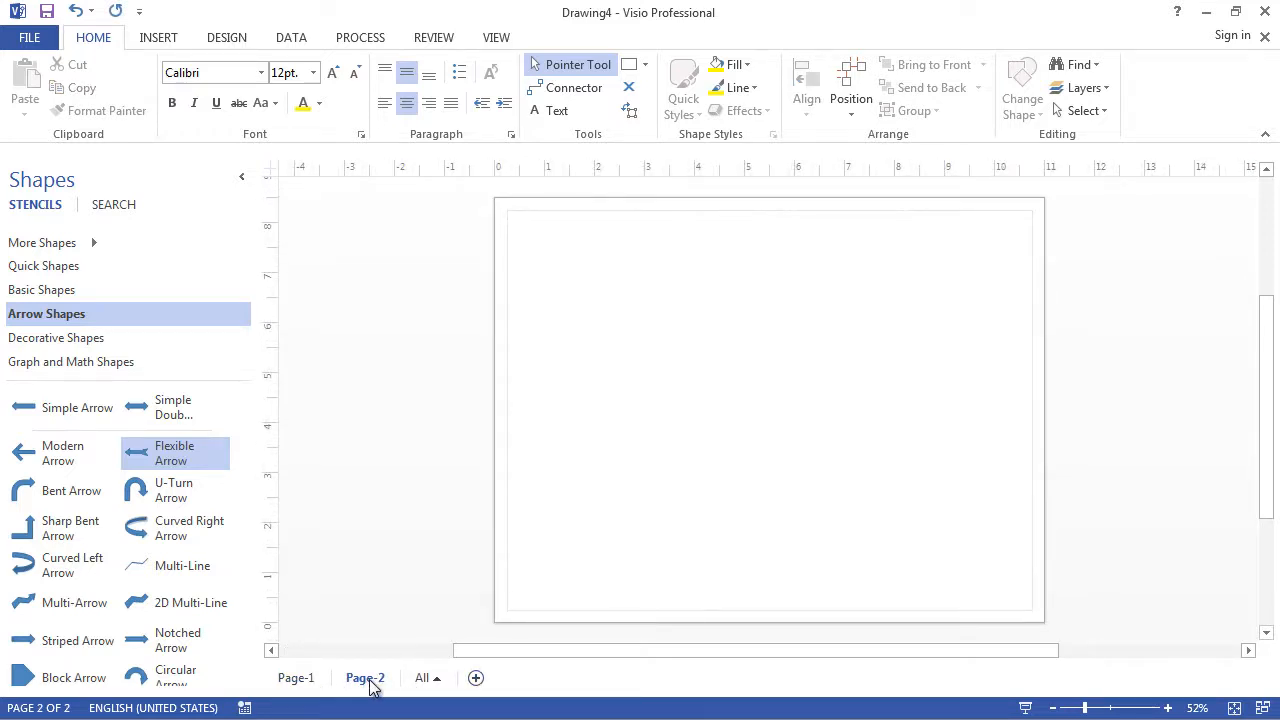
{"action": "mouse_move", "coordinate": [380, 685]}
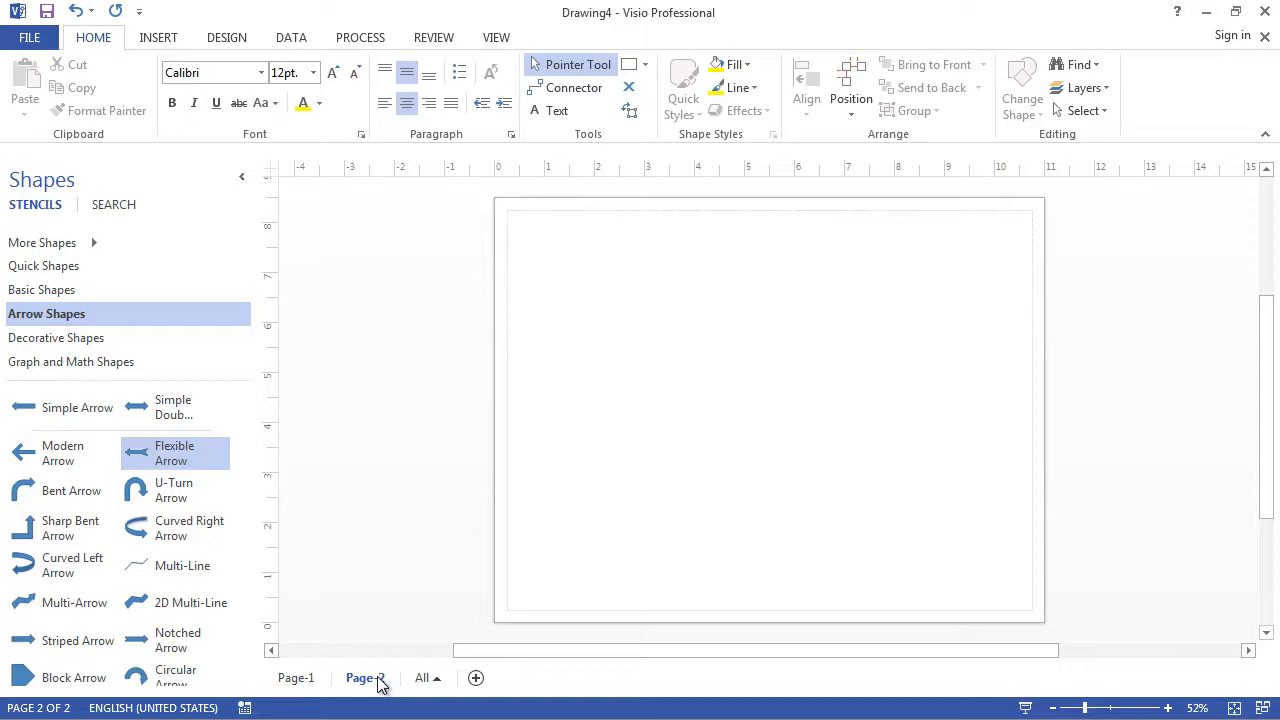
Step: Return to the Page-1 tab showing the Flexible Arrow
{"action": "left_click", "coordinate": [296, 678]}
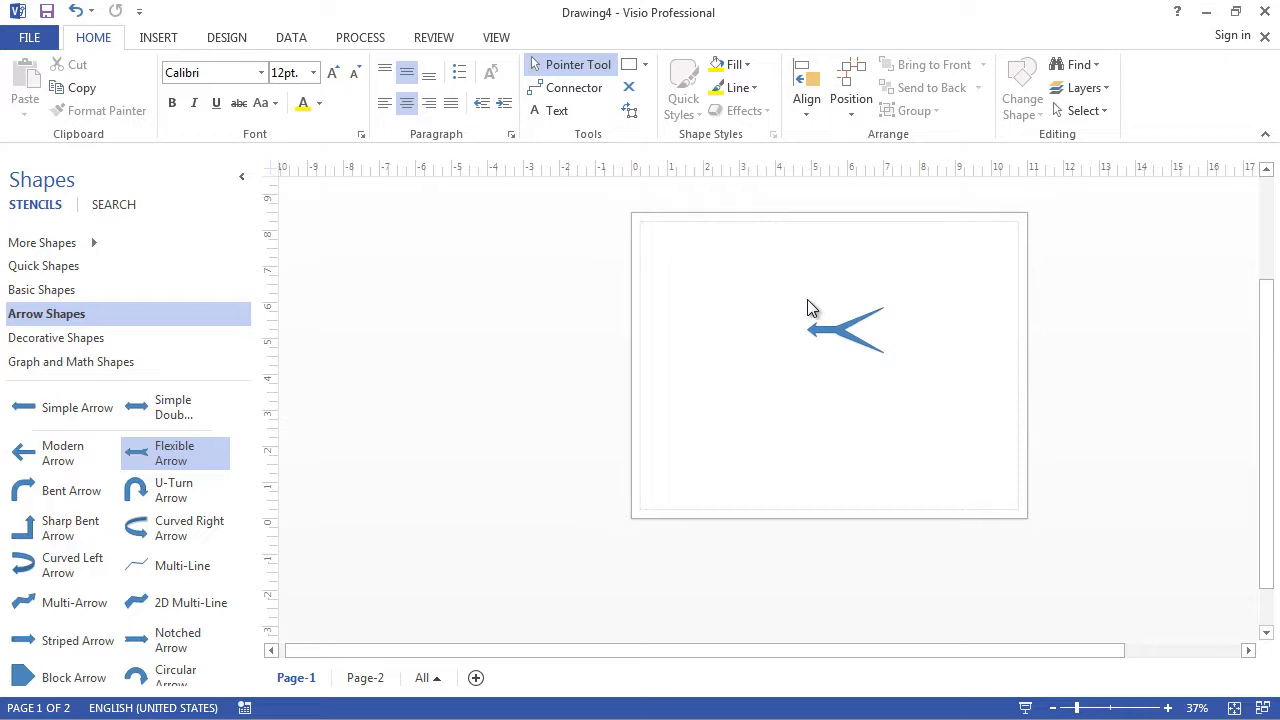
{"action": "mouse_move", "coordinate": [815, 318]}
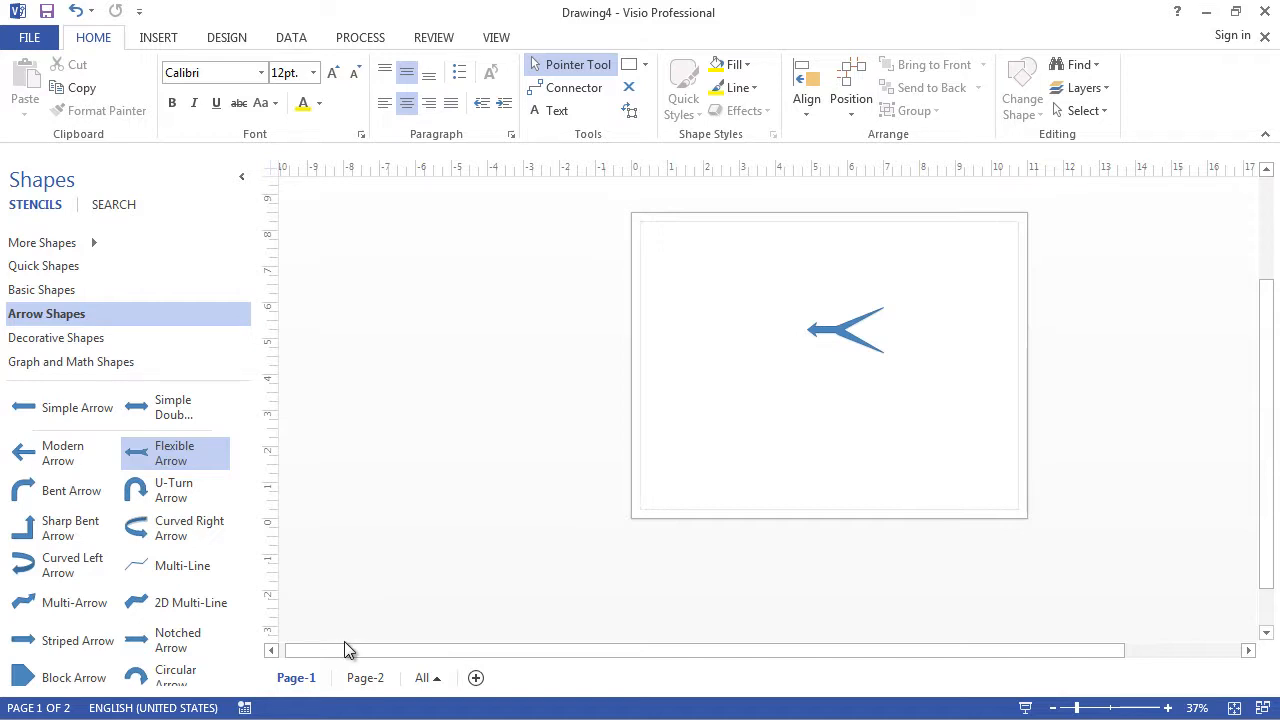
{"action": "mouse_move", "coordinate": [107, 557]}
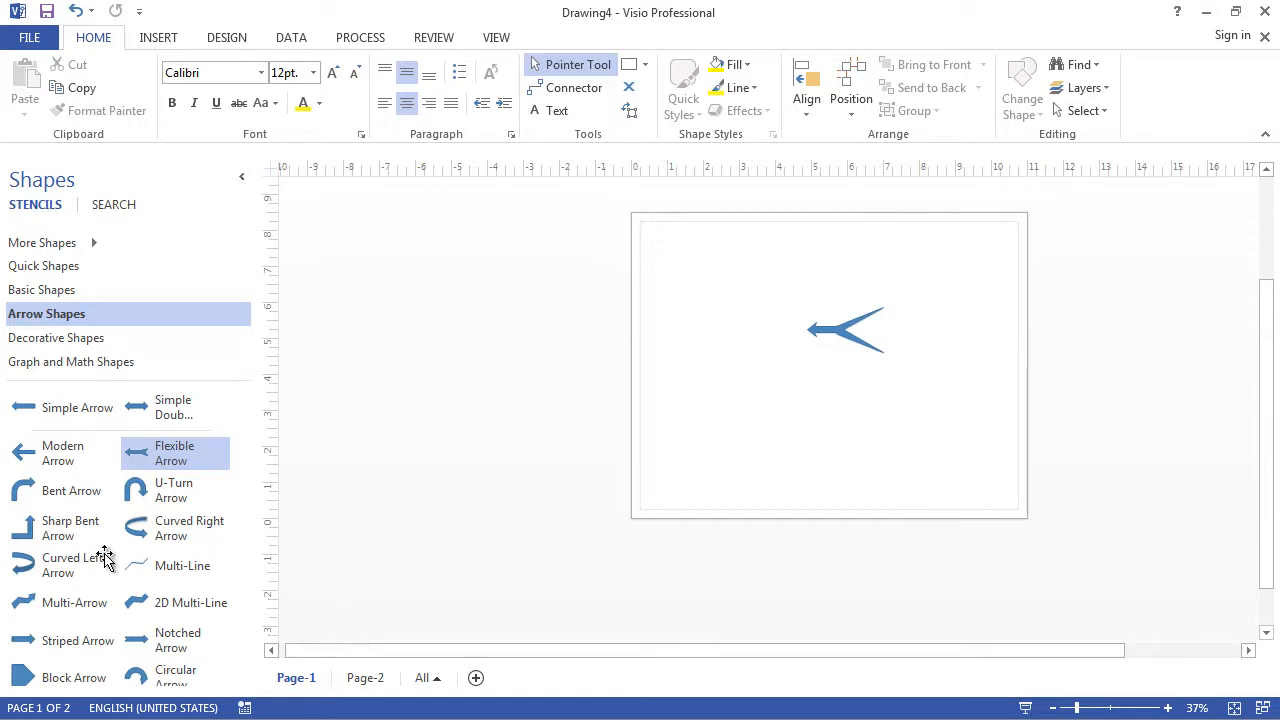